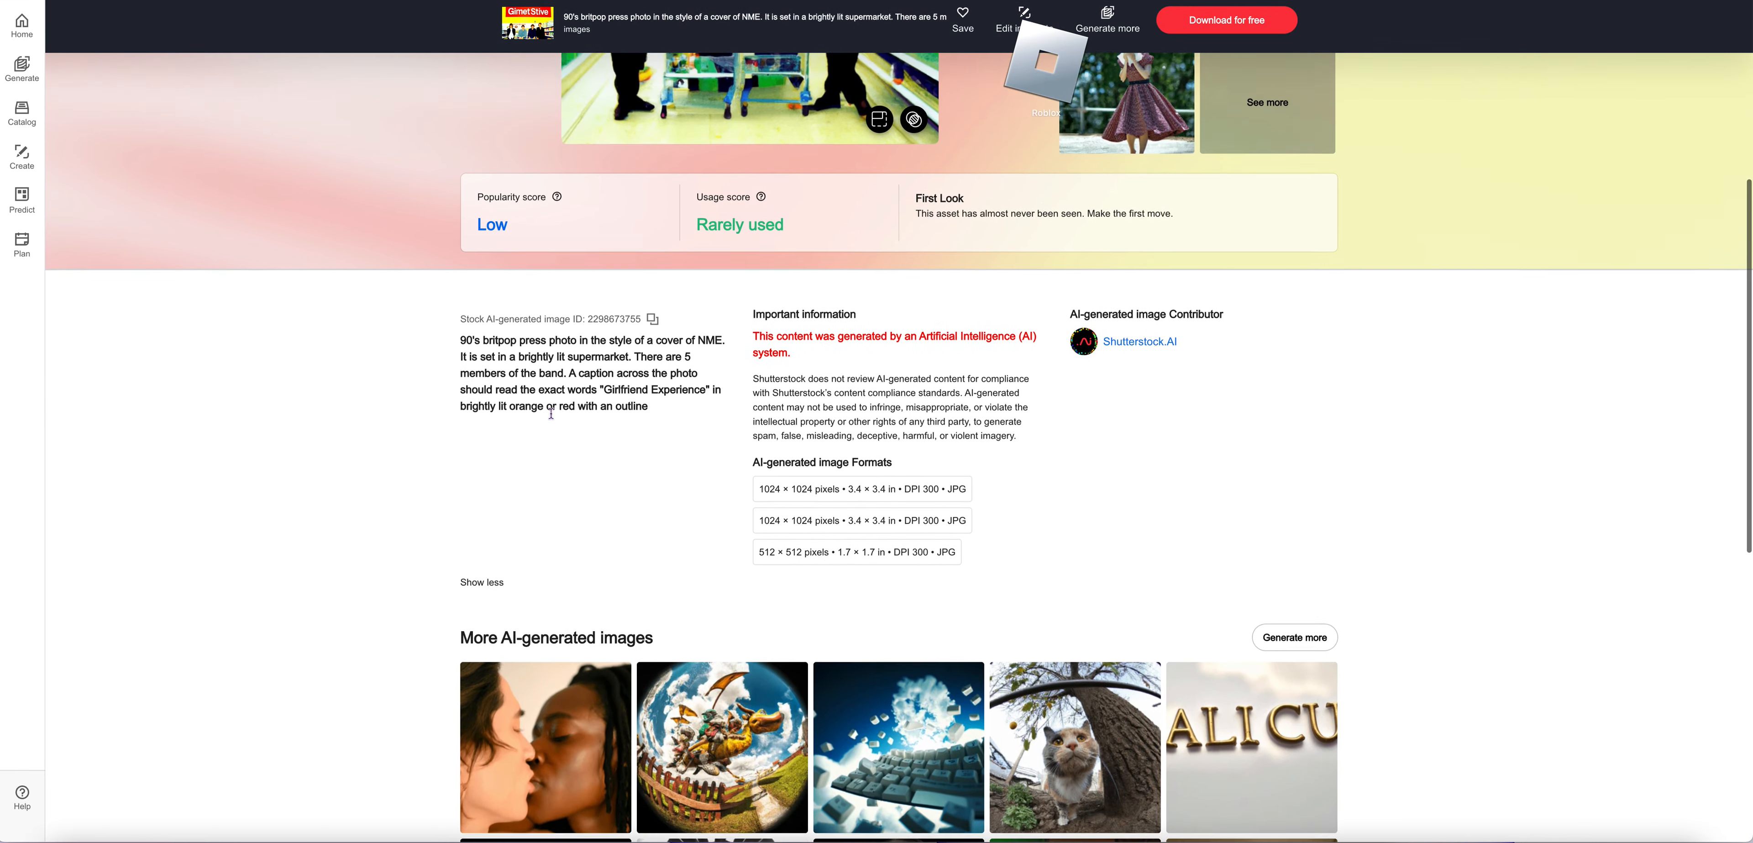
# - Highlight the britpop image's prompt text and browse down through the More AI-generated images grid
pyautogui.scroll(-3)
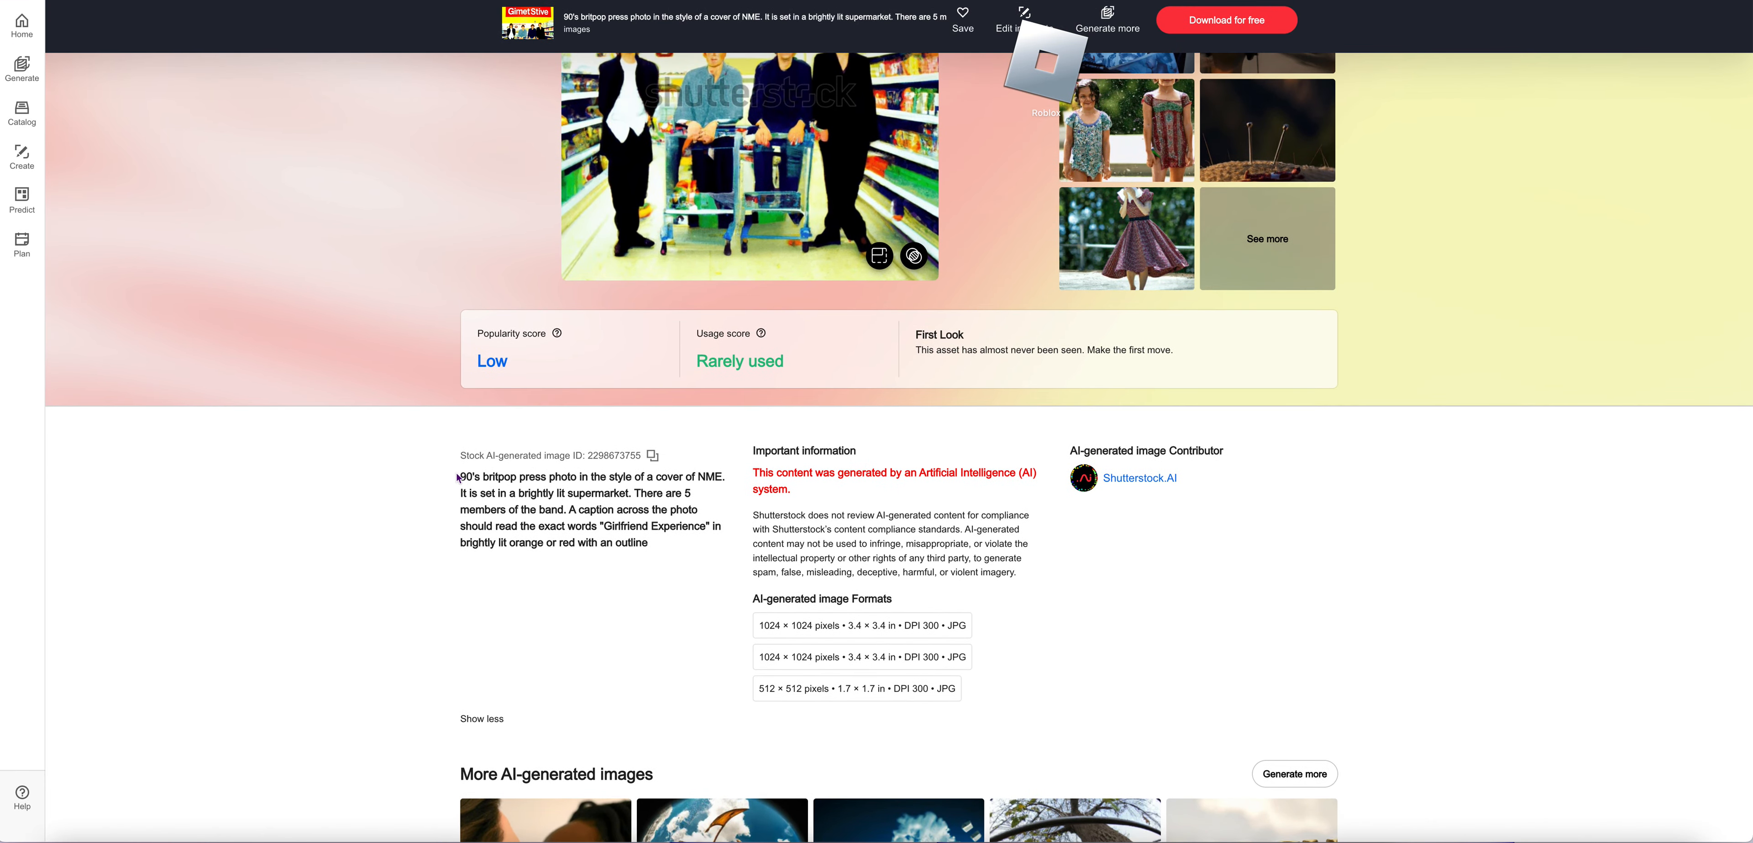
pyautogui.moveTo(459, 475); pyautogui.dragTo(698, 540)
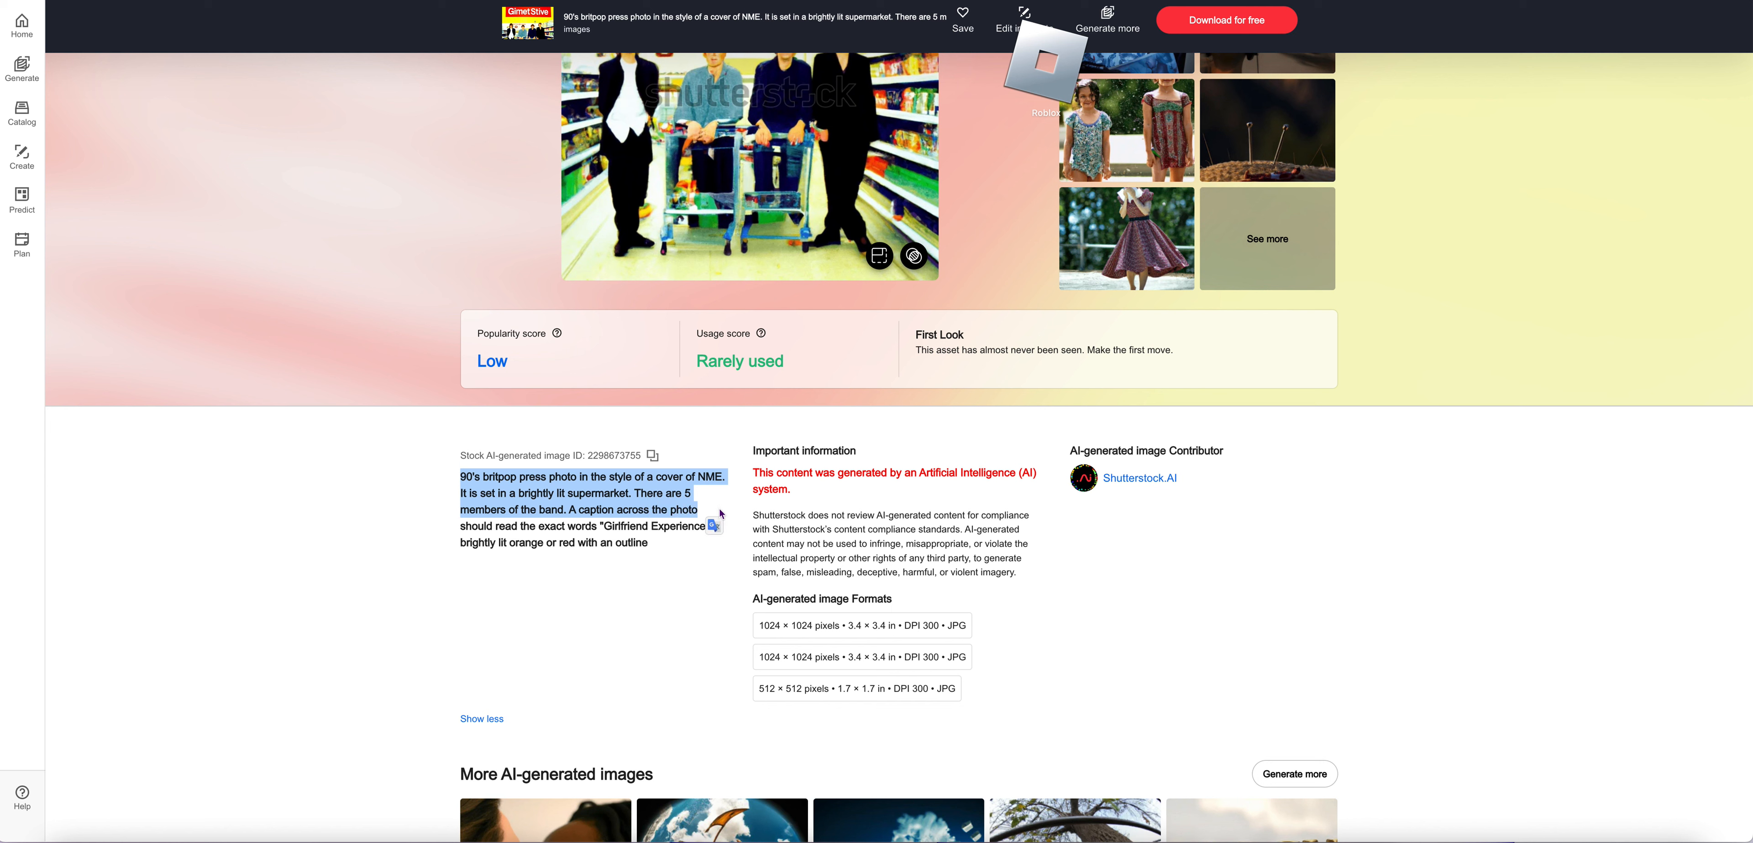
pyautogui.moveTo(722, 510)
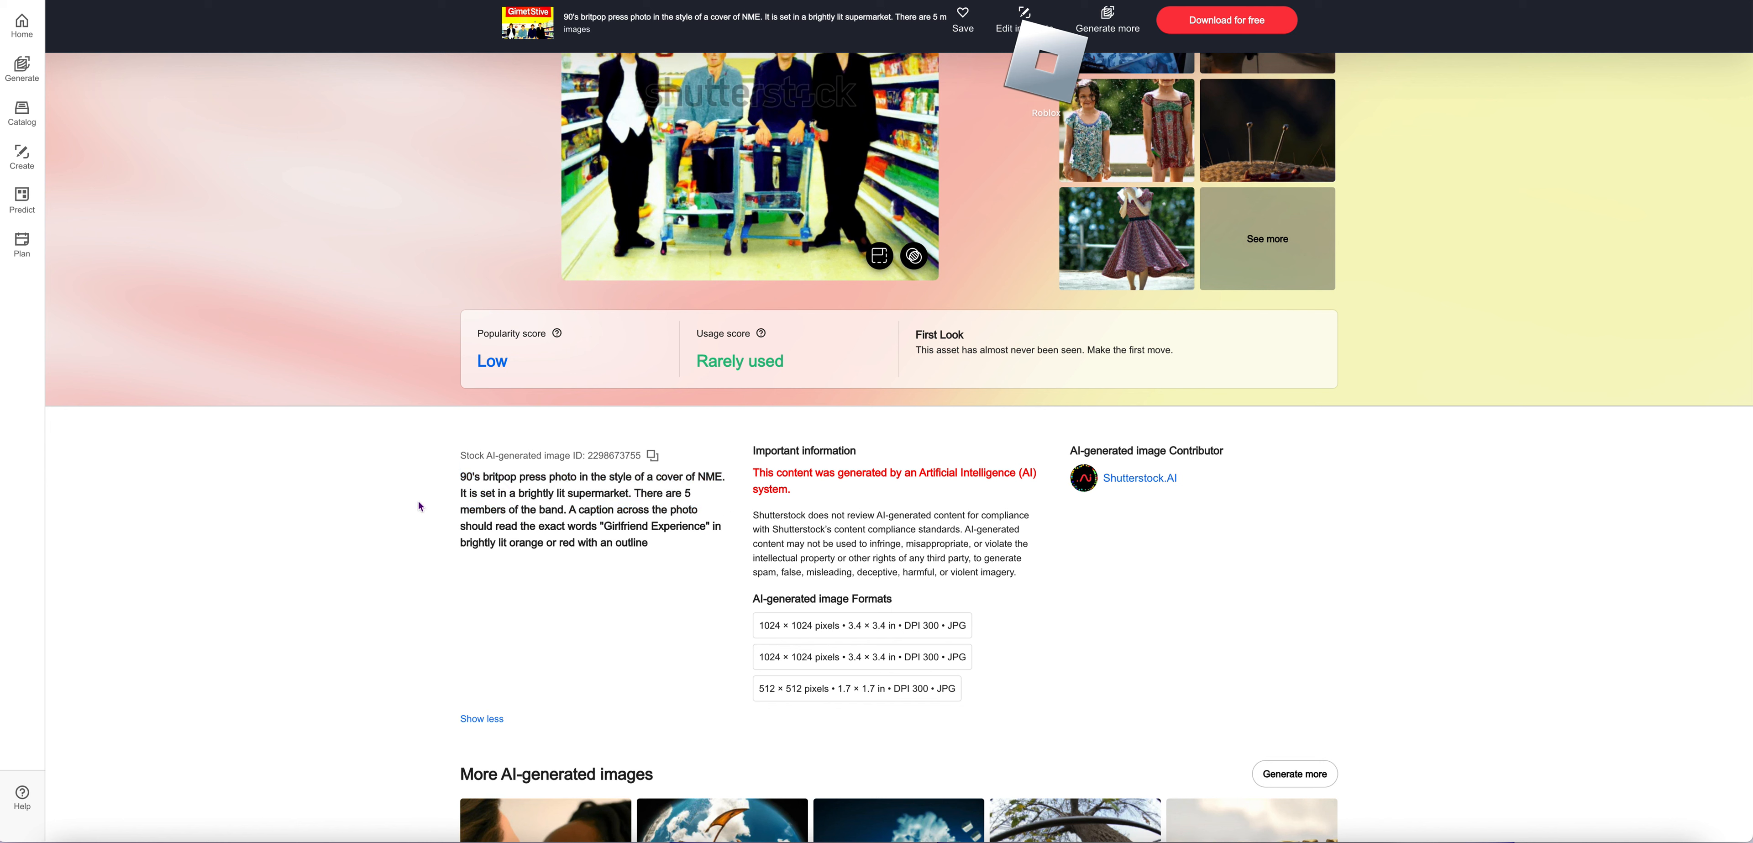
pyautogui.moveTo(417, 505)
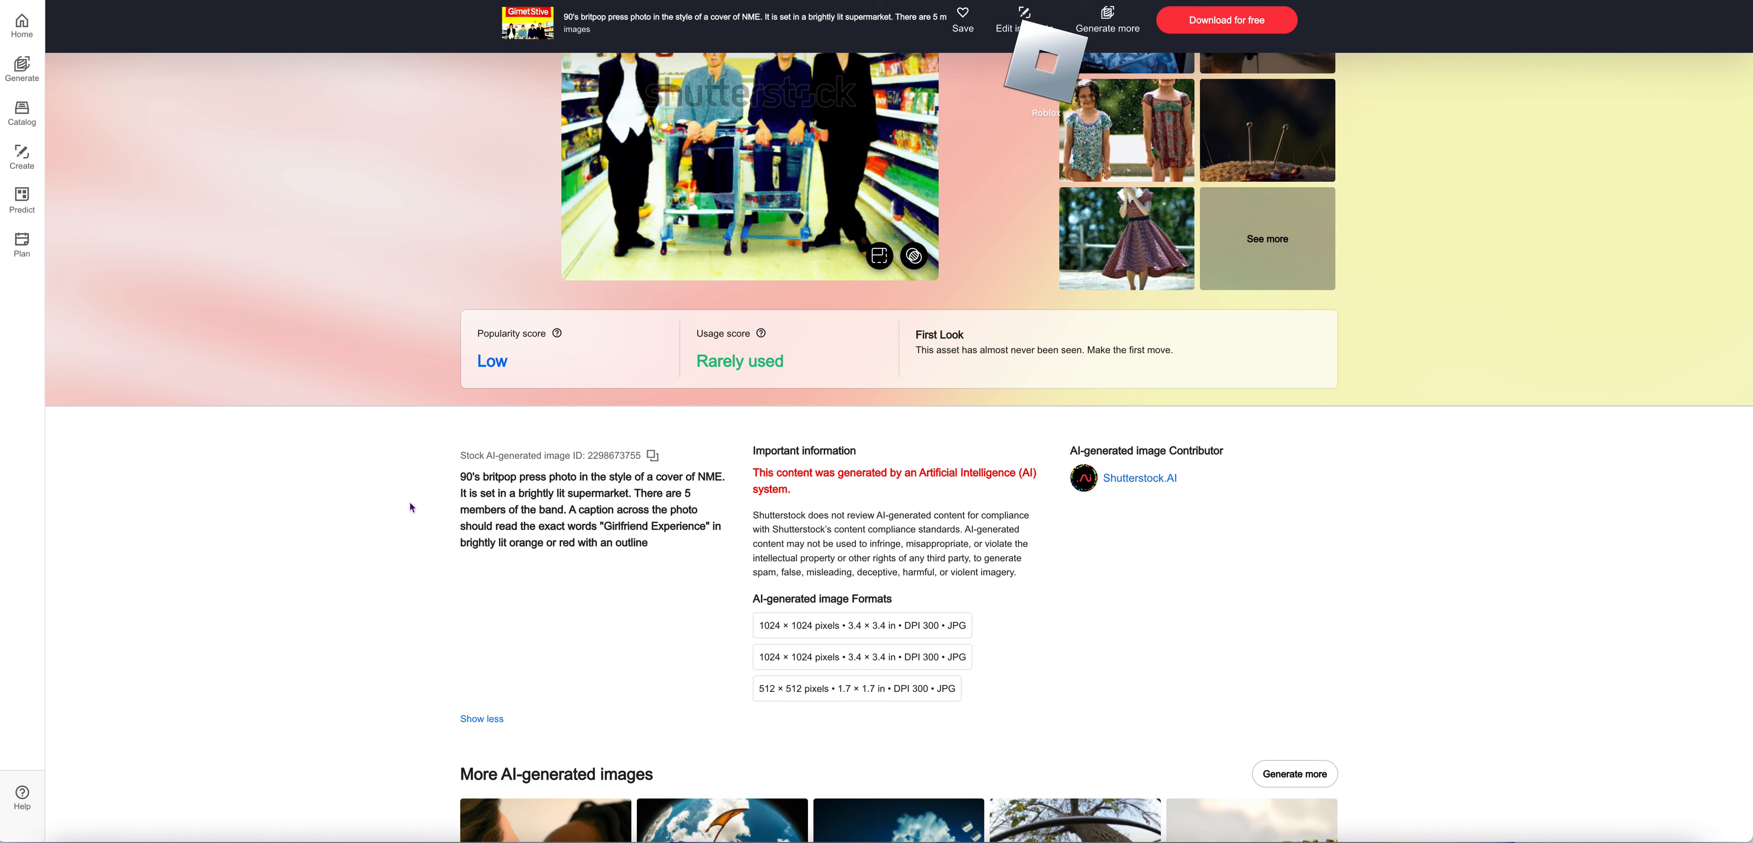
pyautogui.scroll(-3)
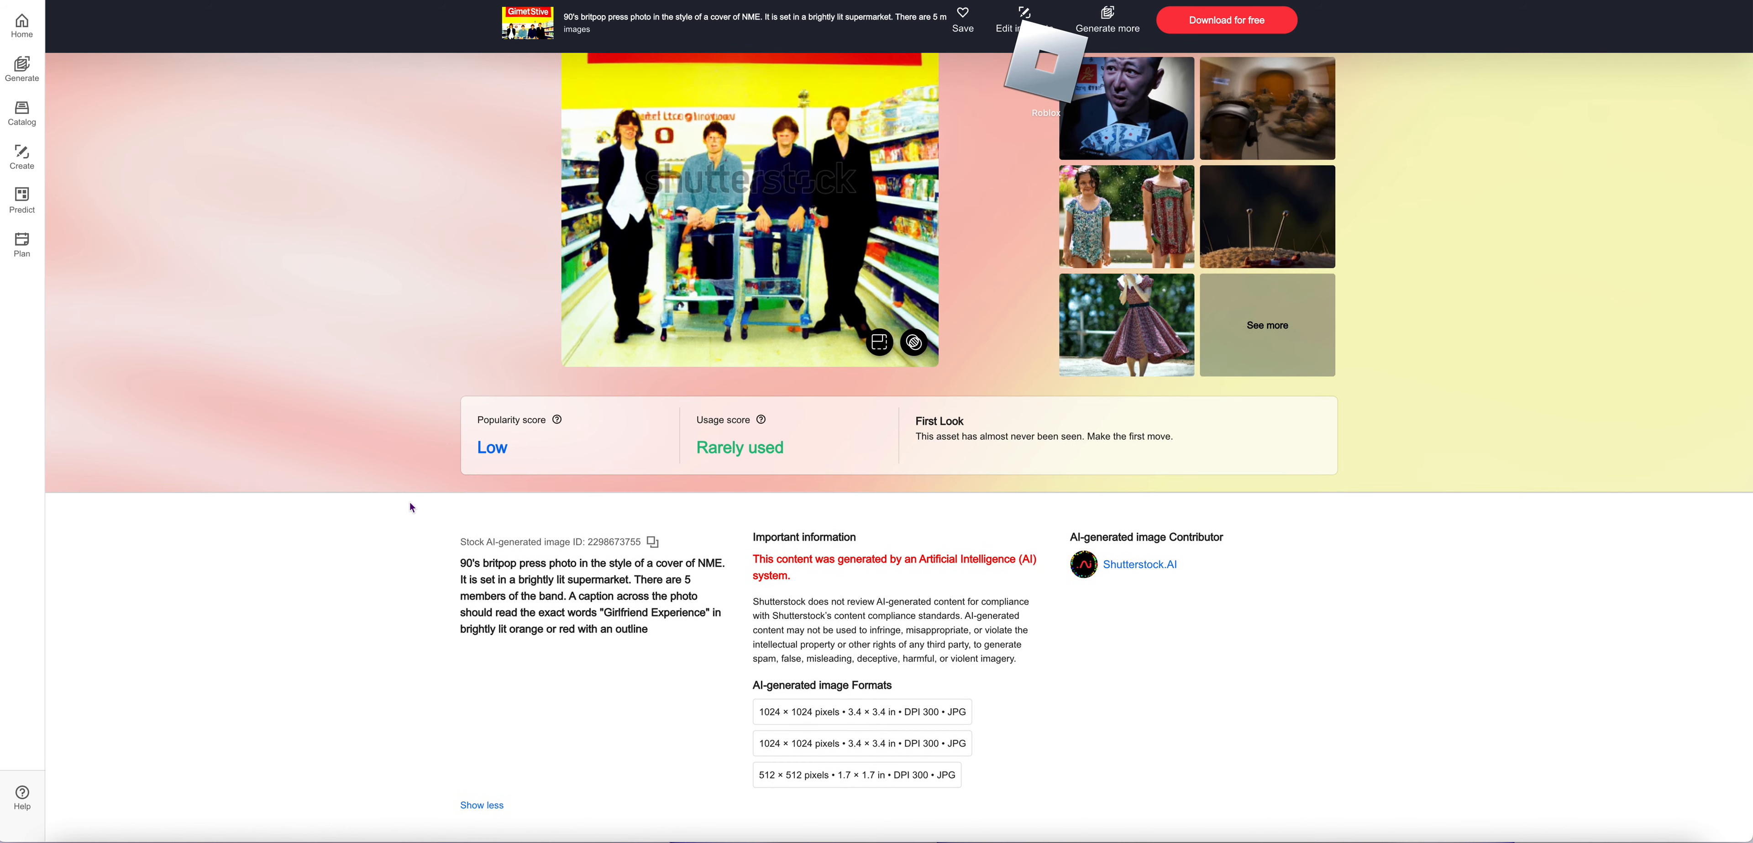
pyautogui.scroll(-3)
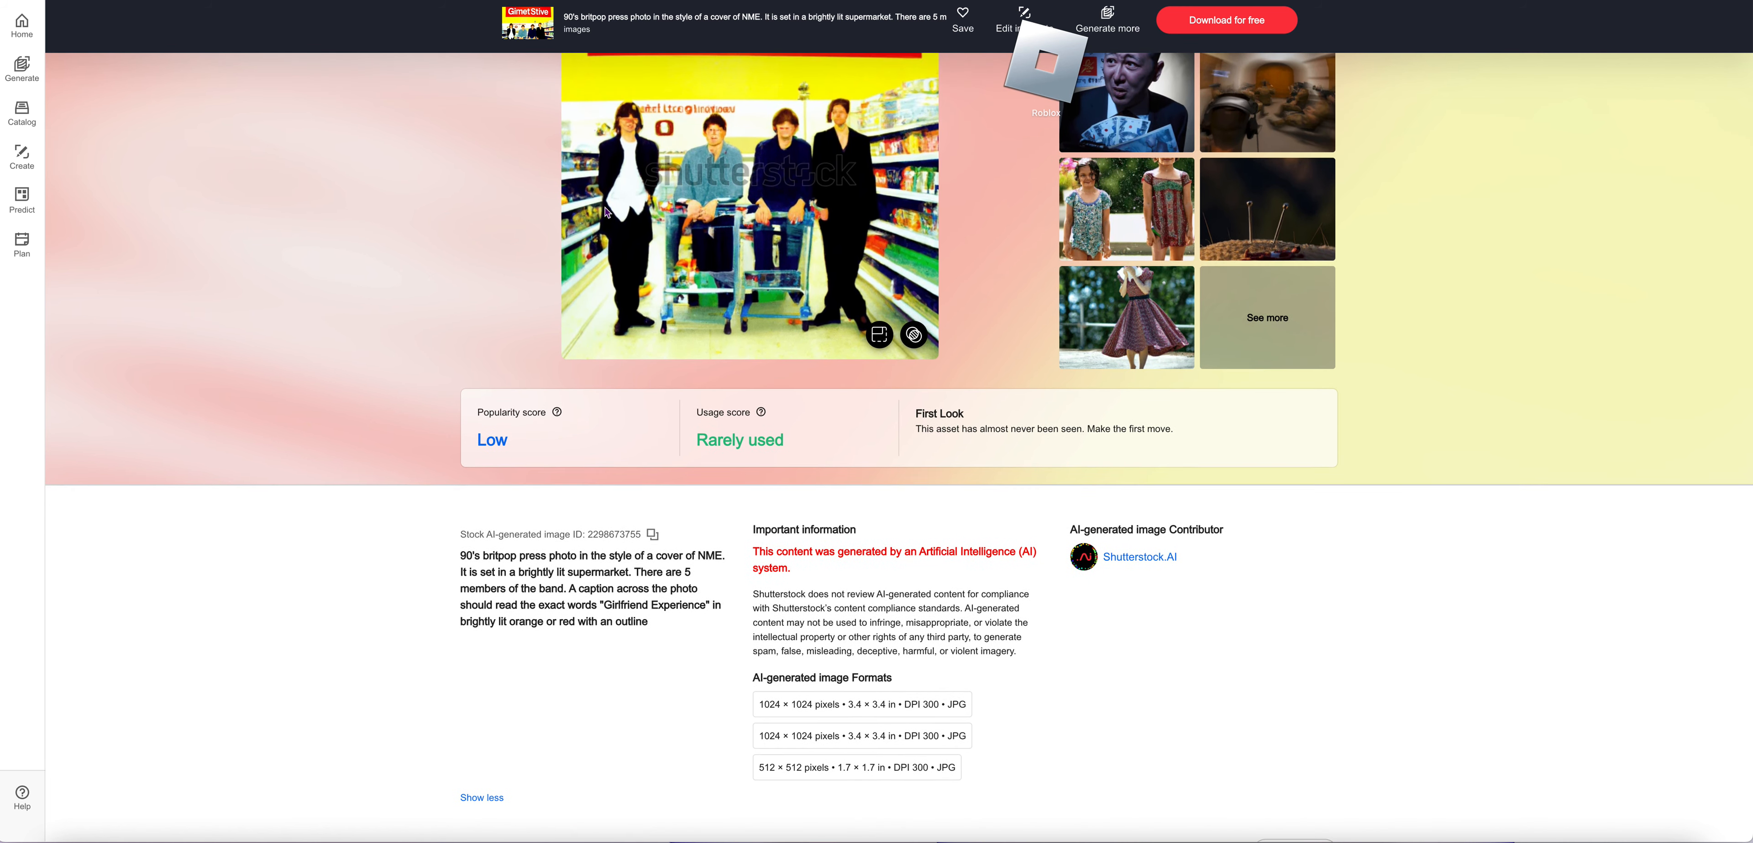
pyautogui.moveTo(885, 176)
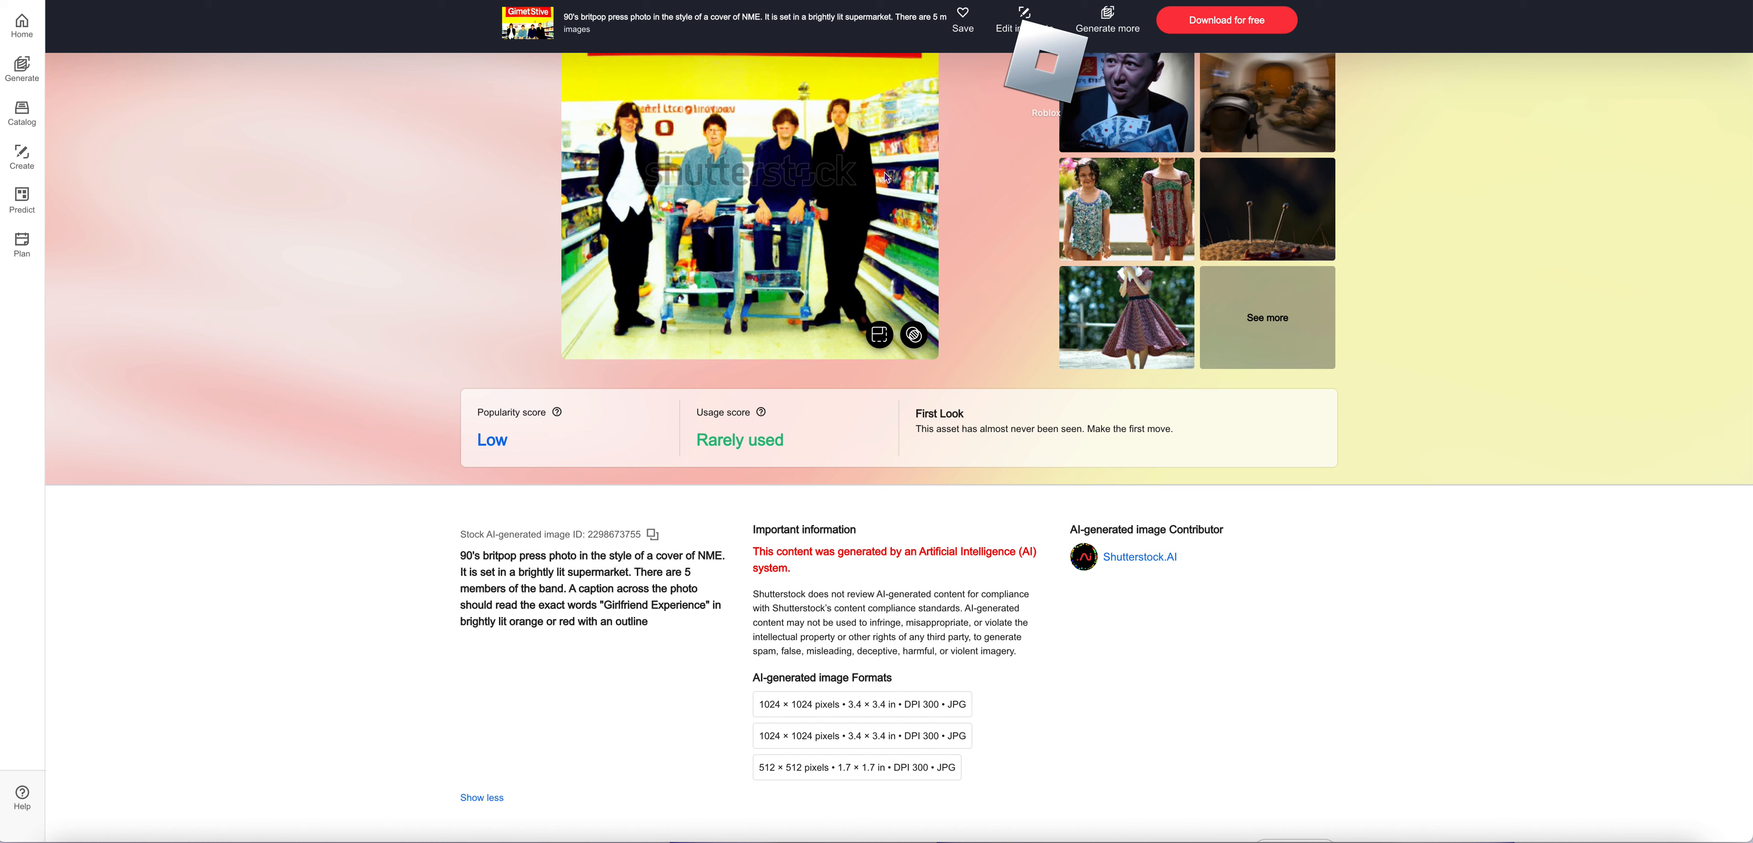
pyautogui.moveTo(846, 116)
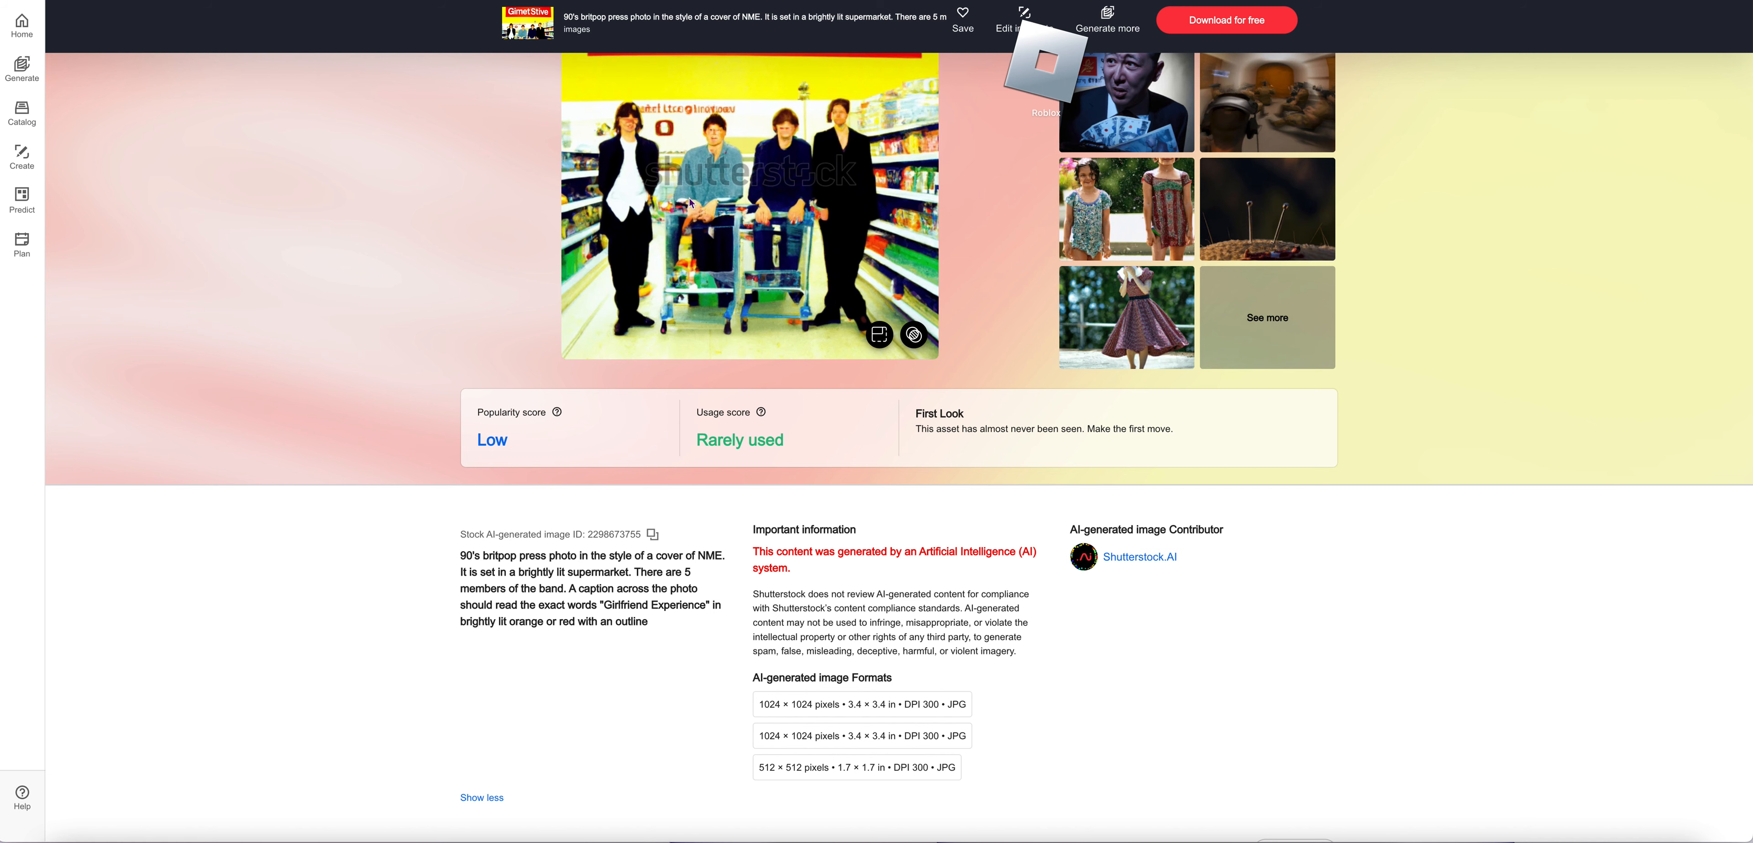
pyautogui.scroll(-3)
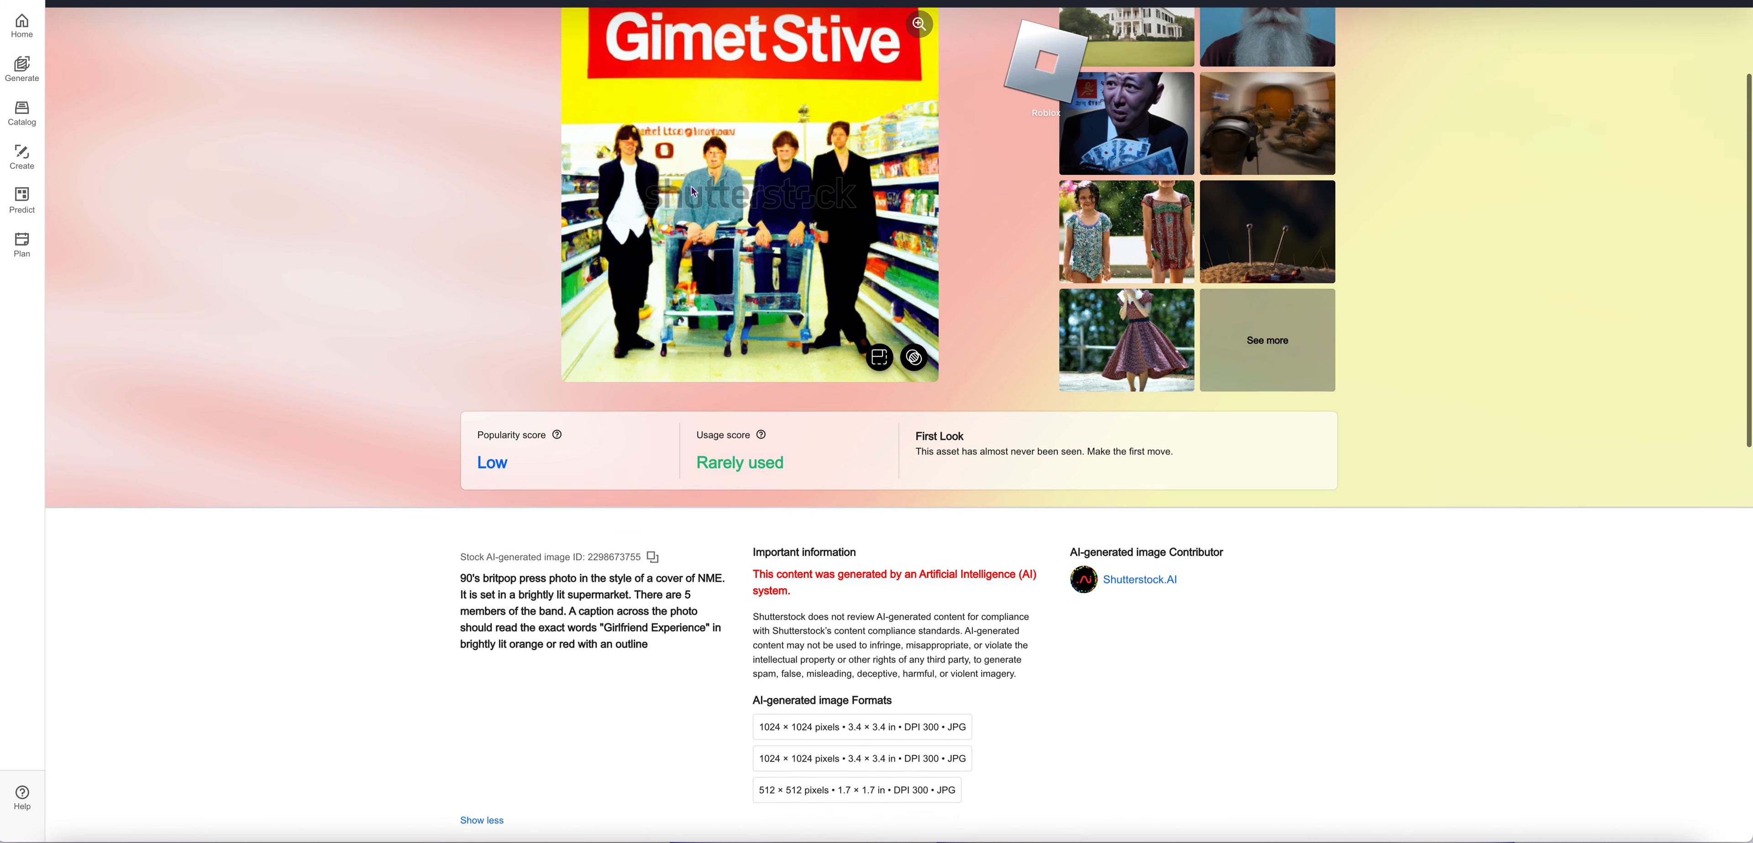
pyautogui.scroll(-3)
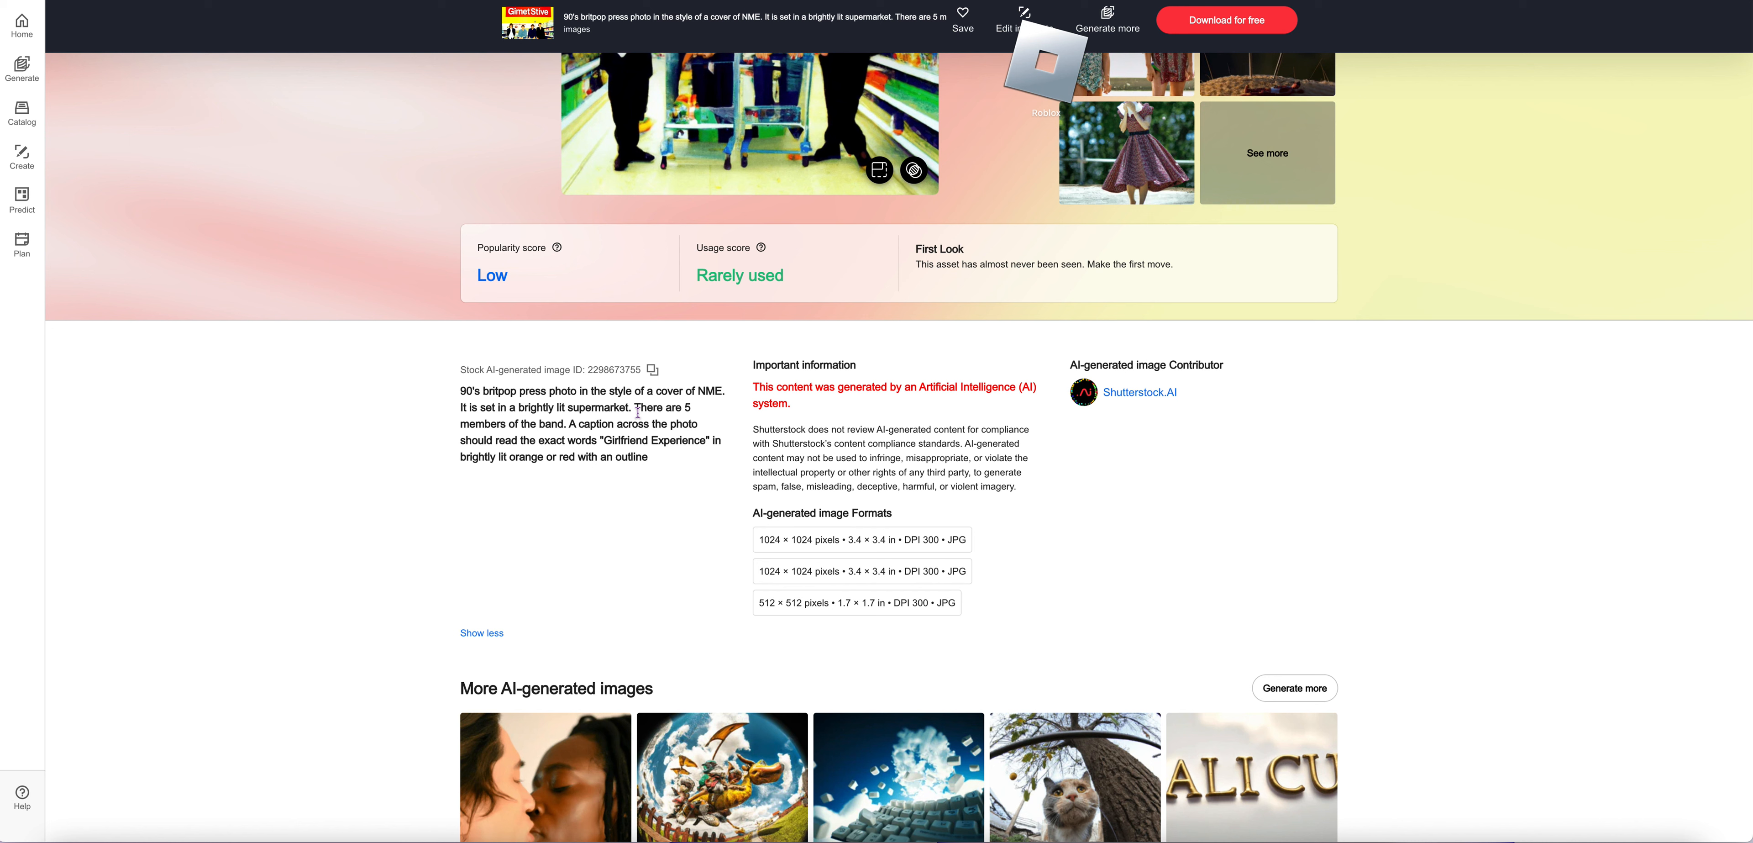
pyautogui.moveTo(724, 455)
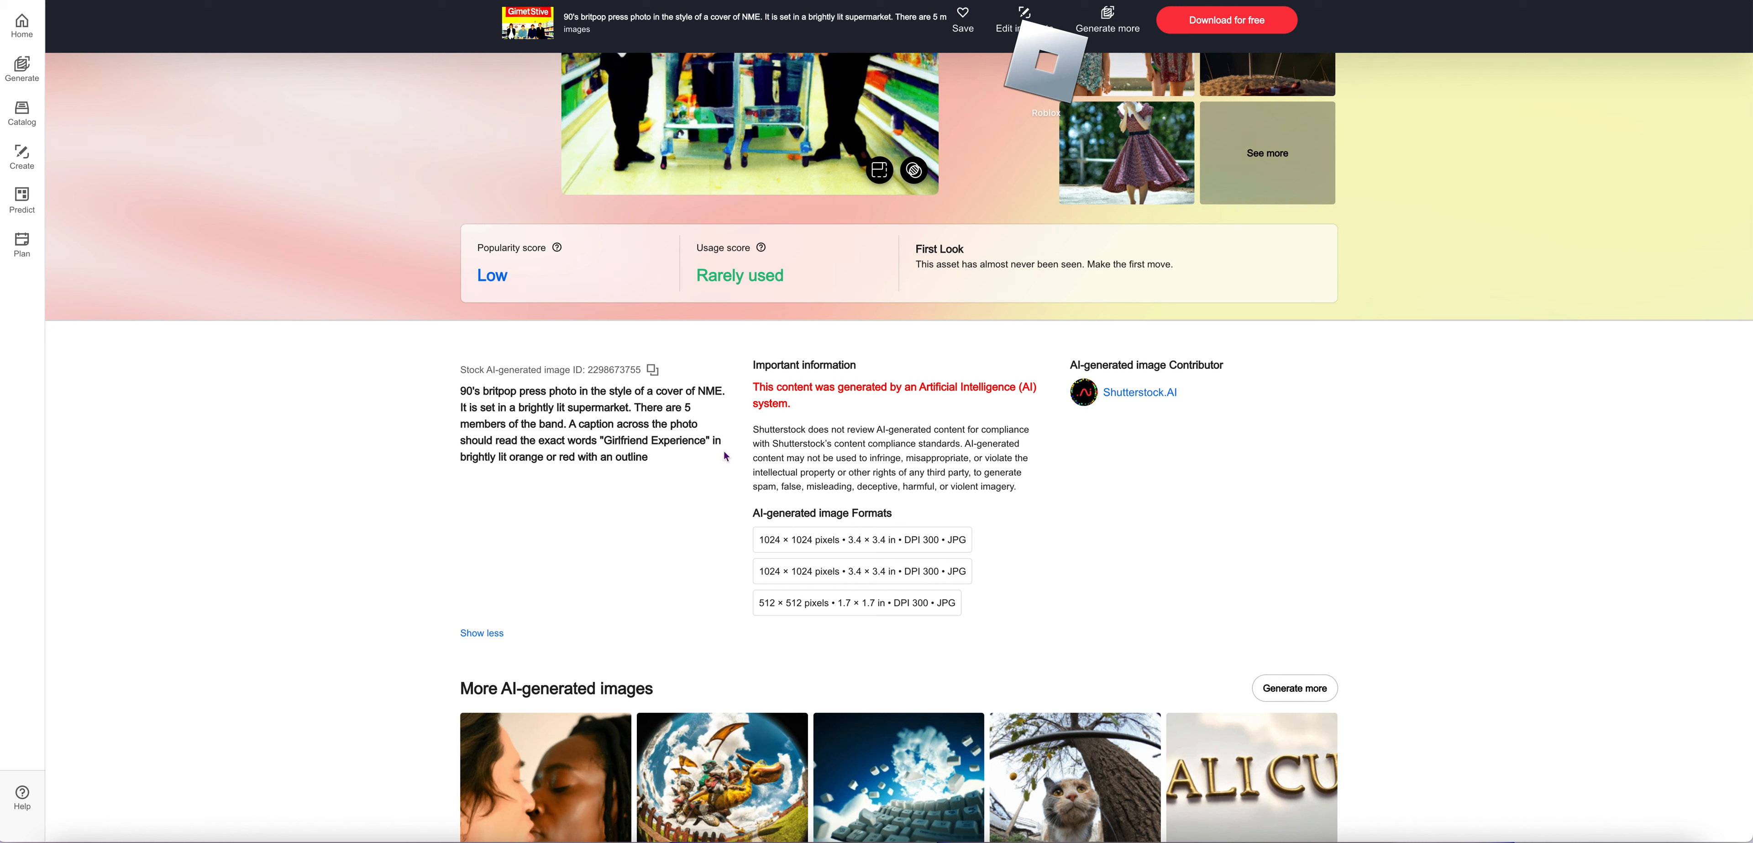
pyautogui.scroll(3)
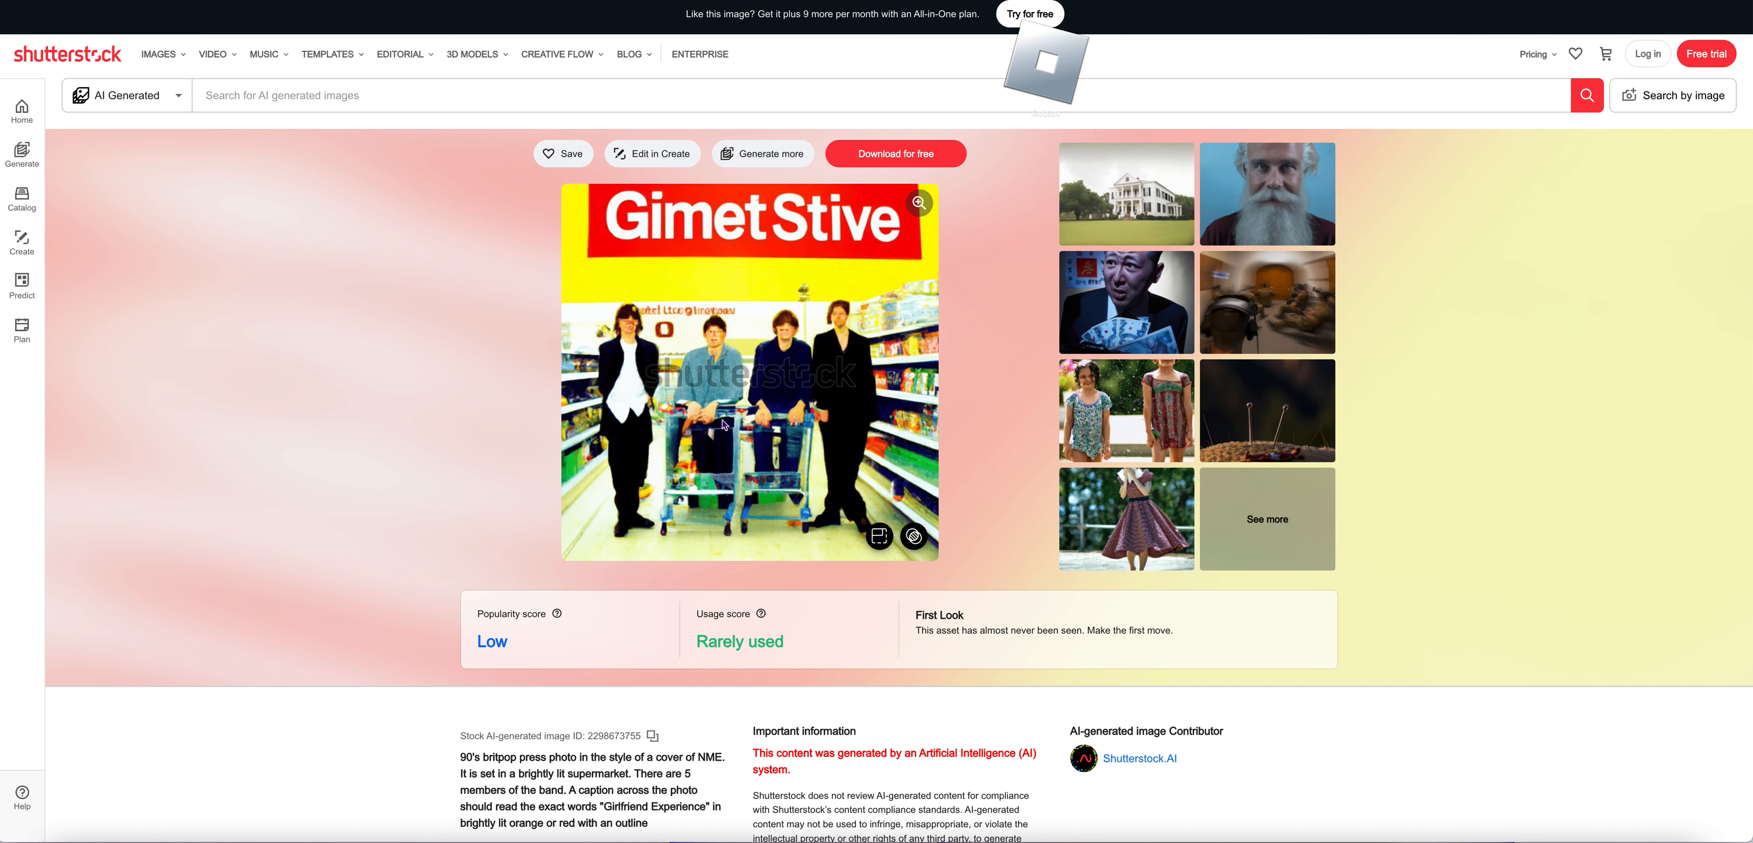
pyautogui.scroll(-3)
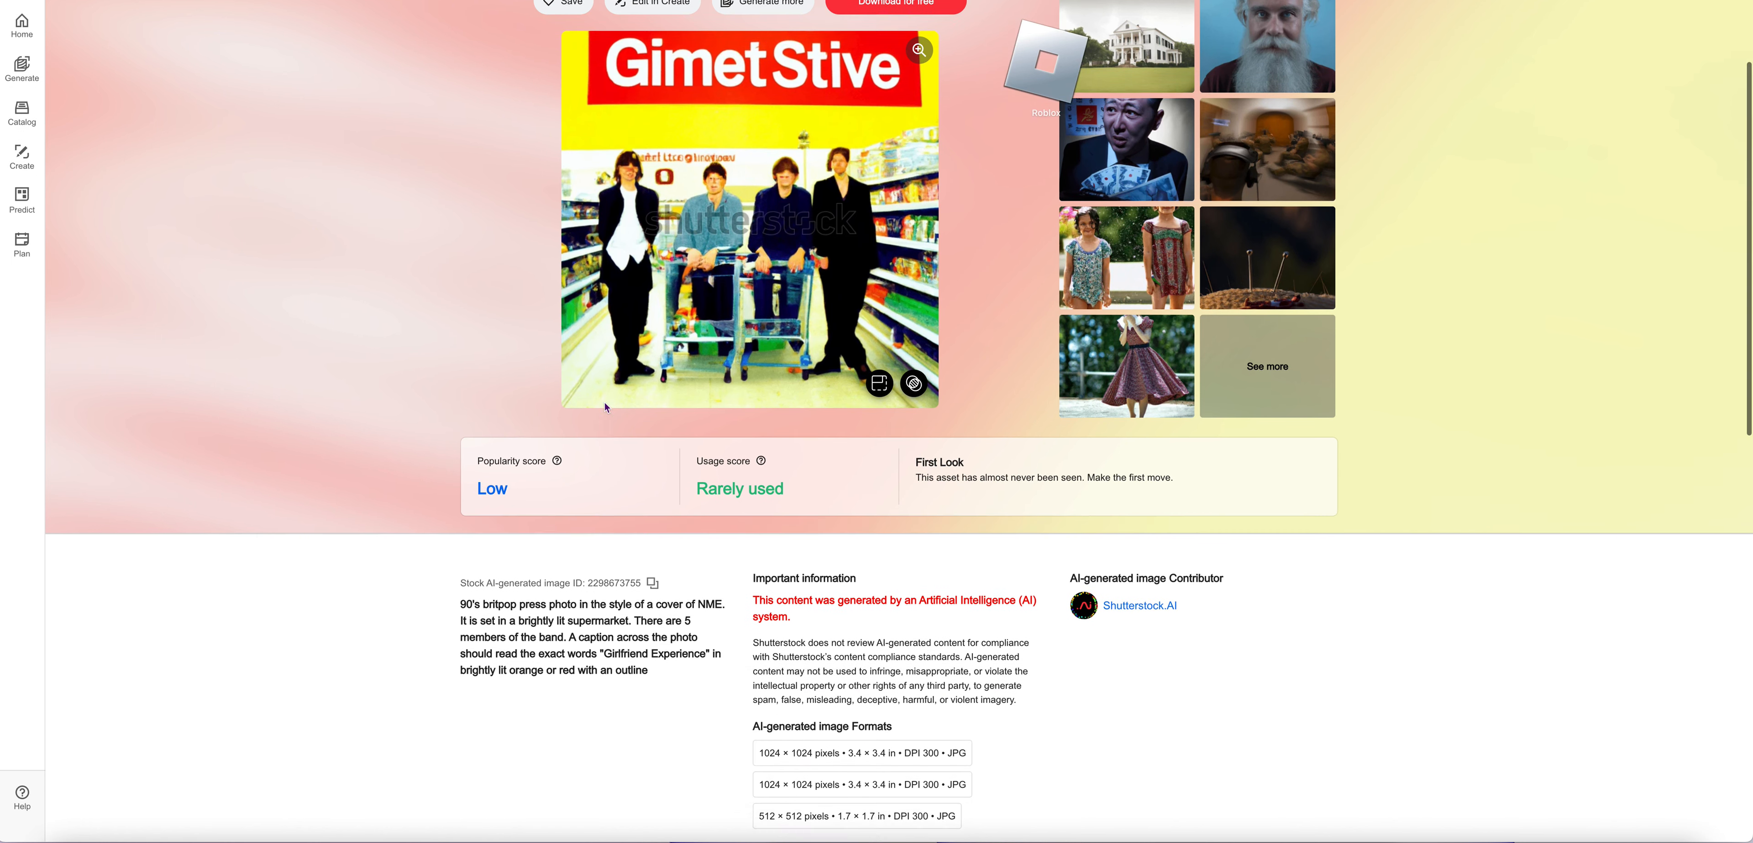
pyautogui.scroll(-3)
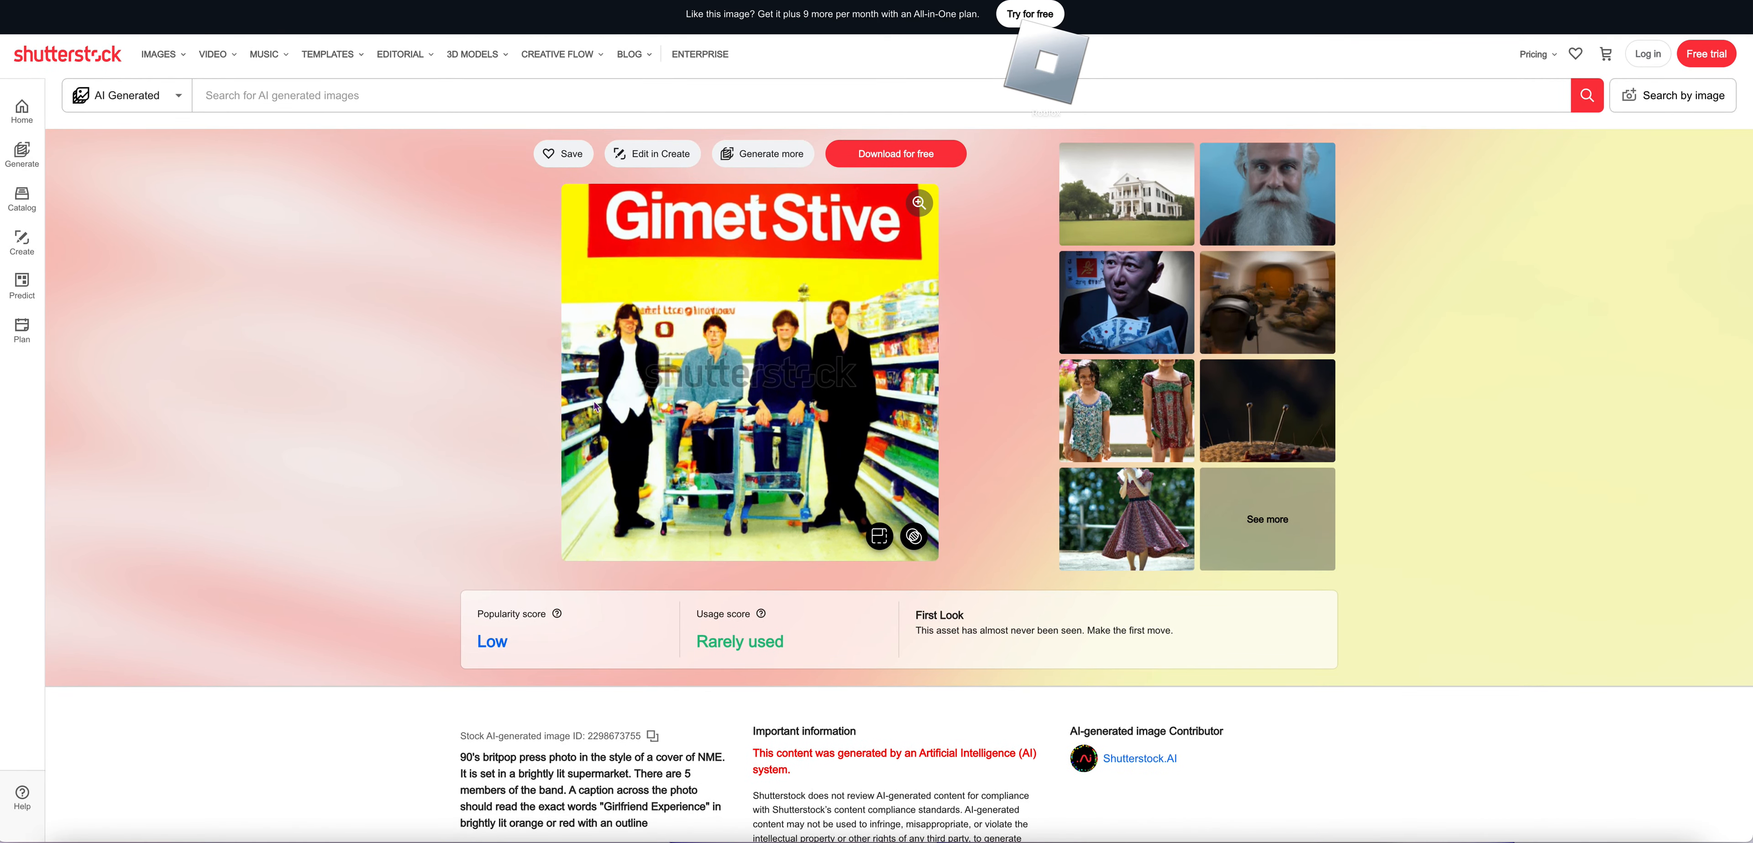
pyautogui.moveTo(1345, 283)
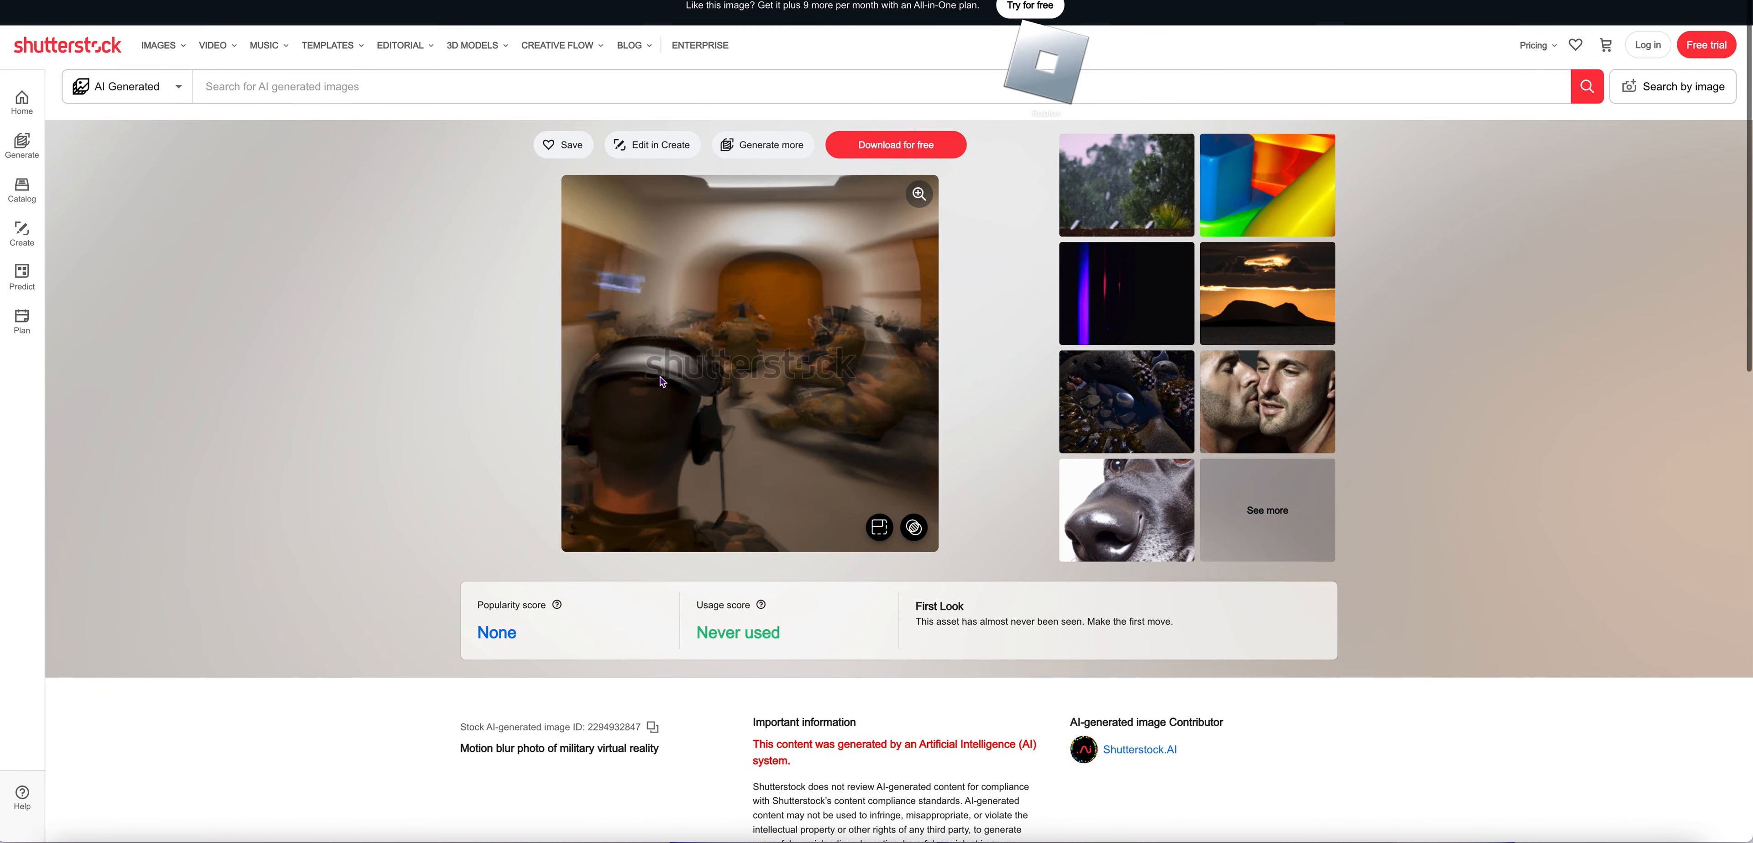
pyautogui.scroll(-3)
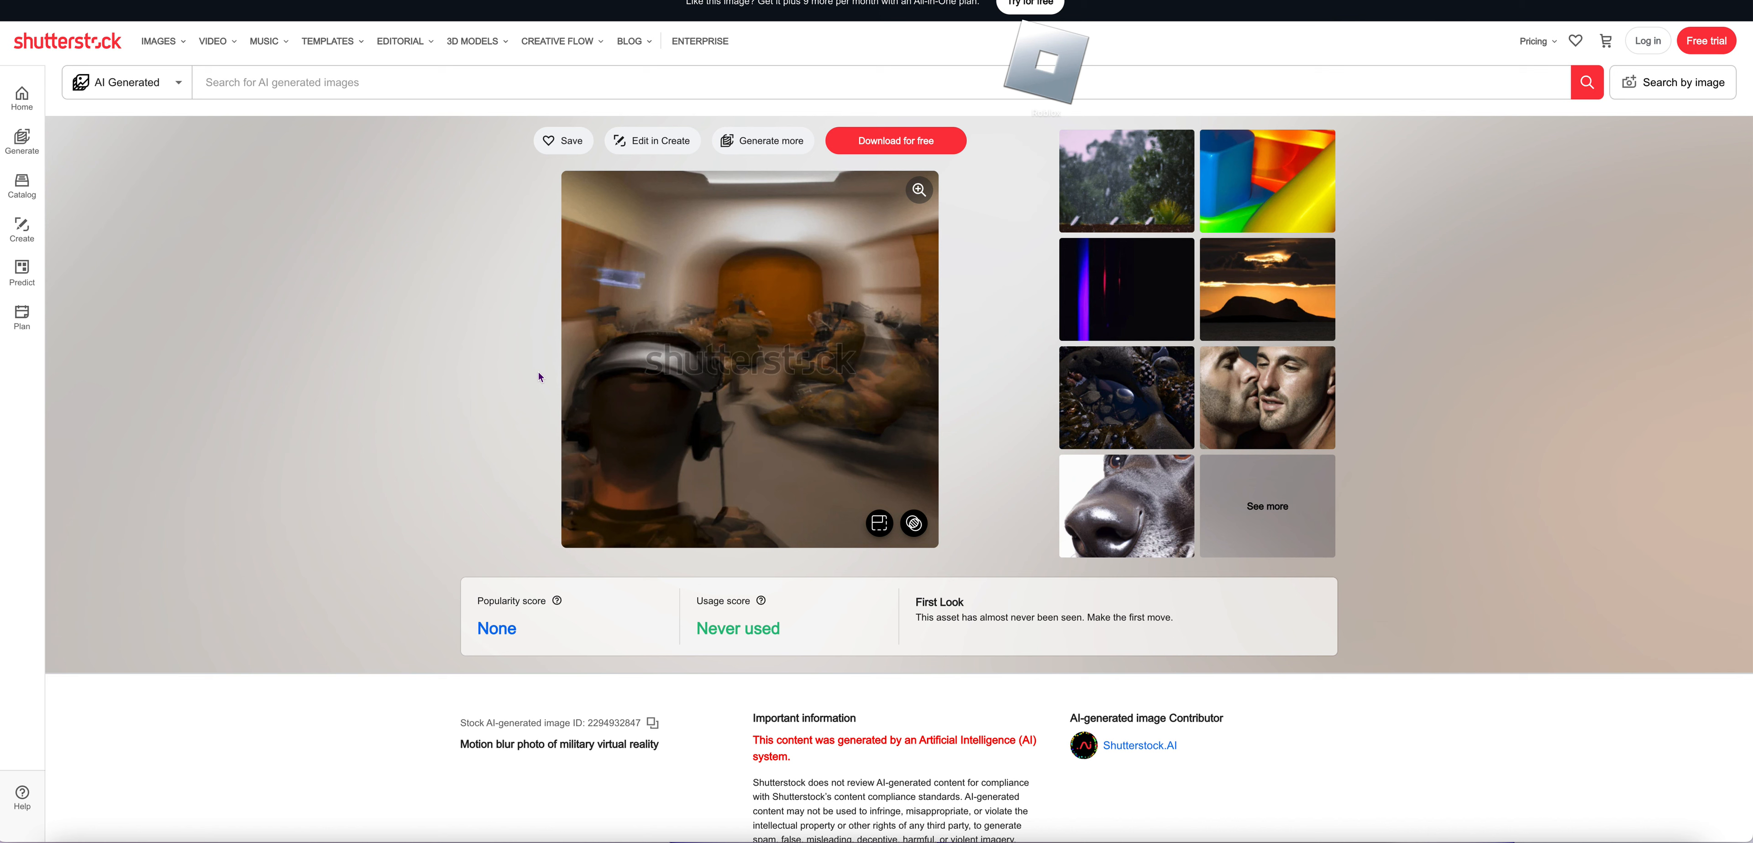
pyautogui.moveTo(638, 393)
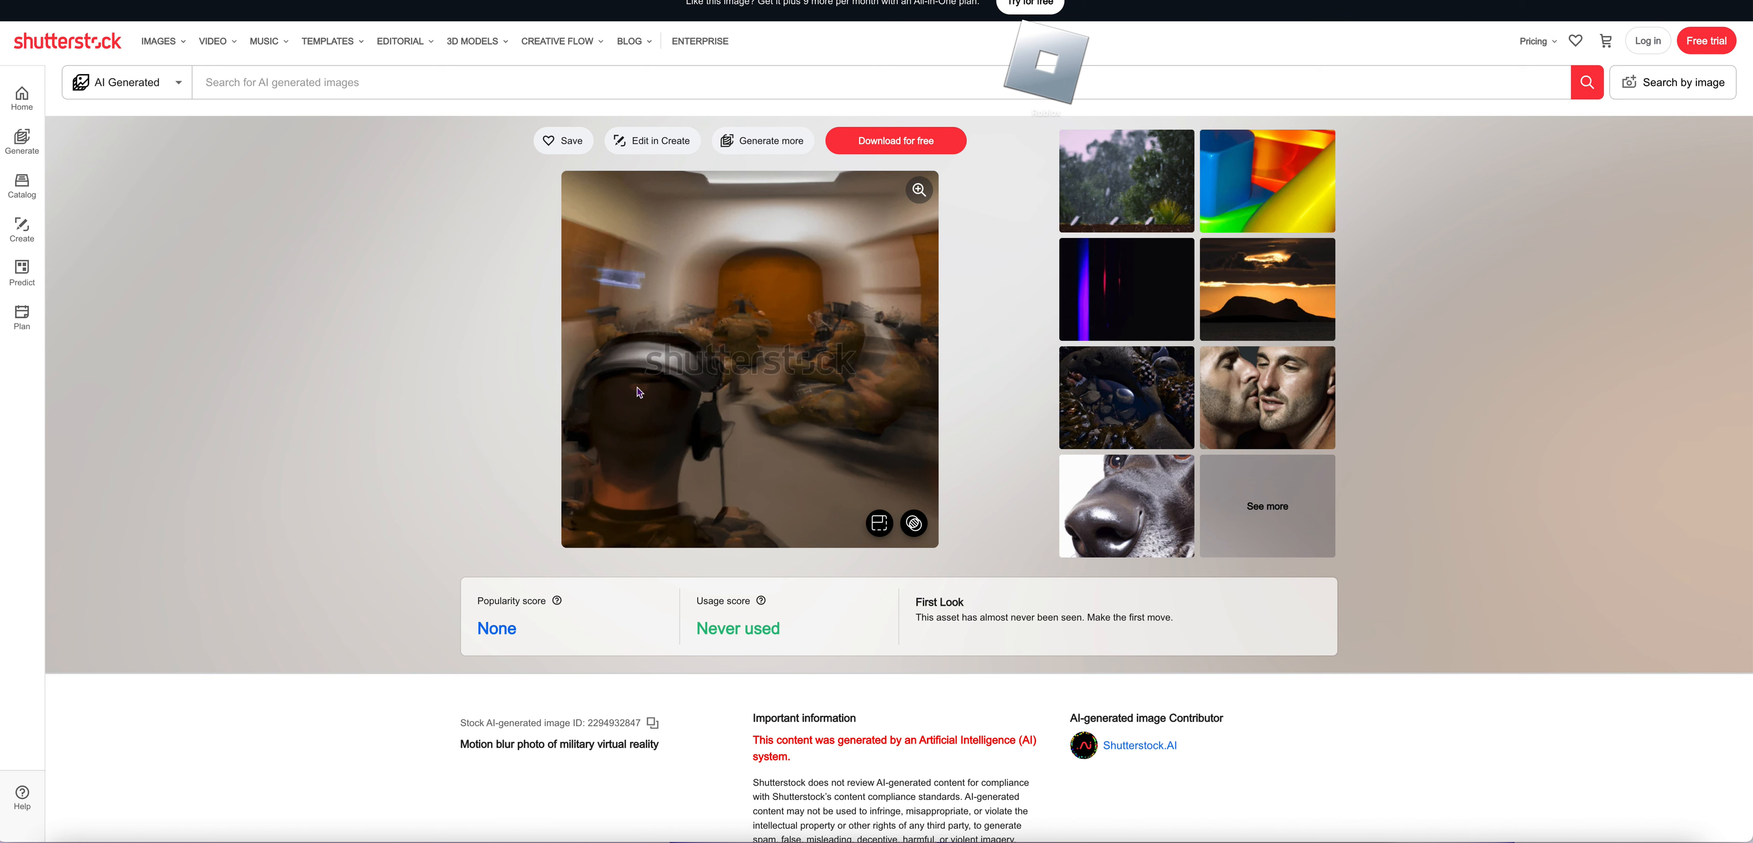
pyautogui.scroll(-3)
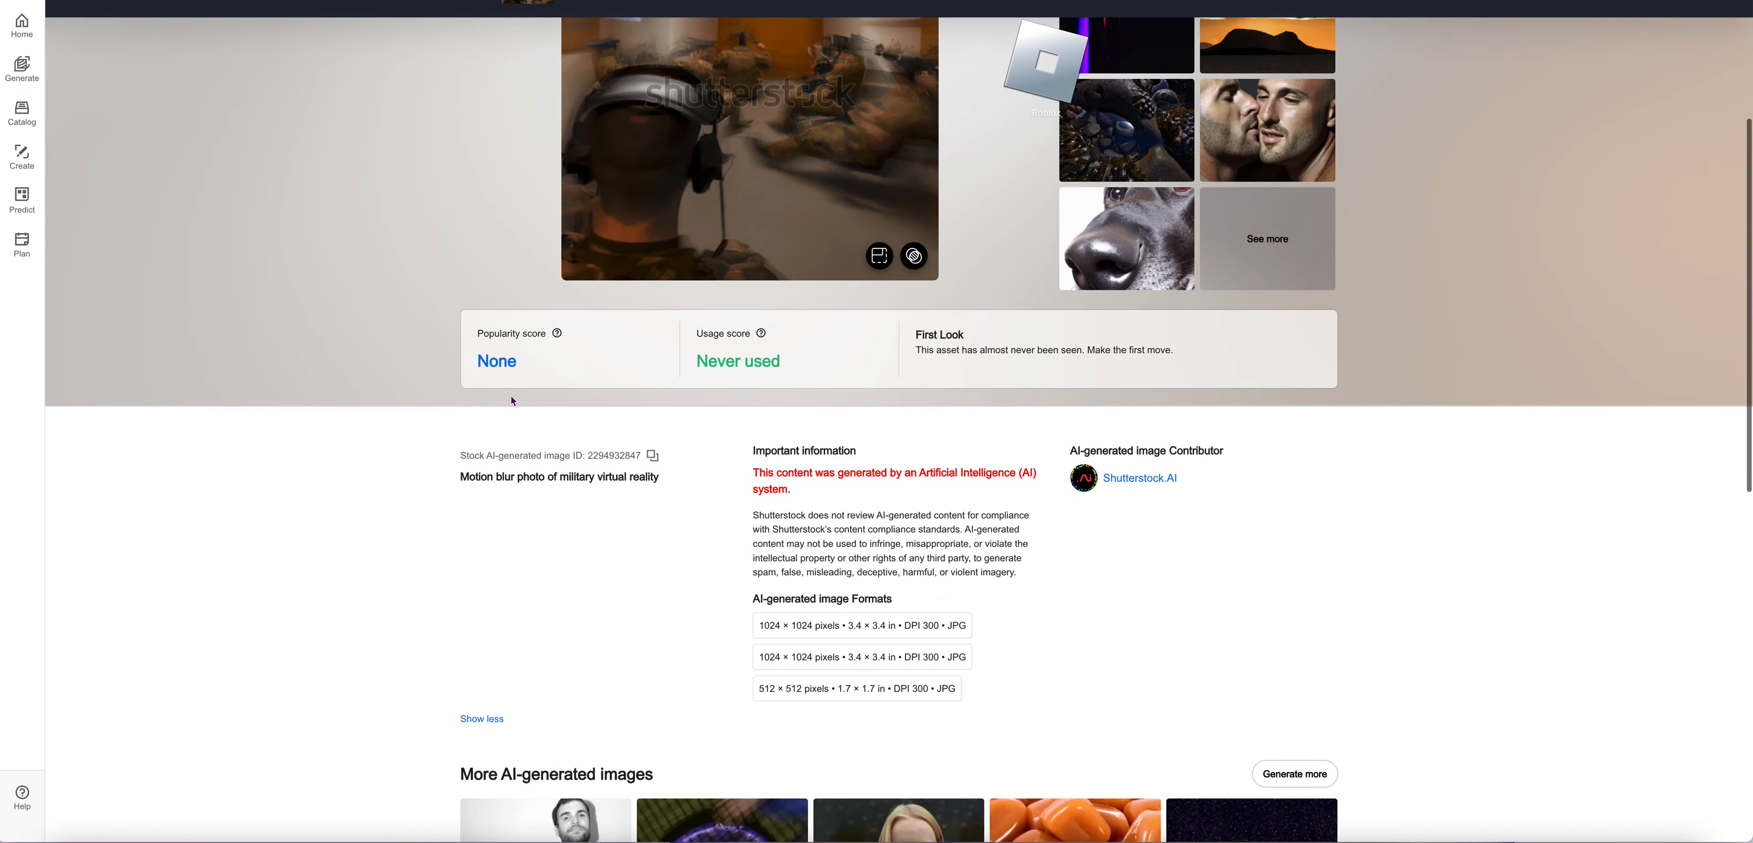
pyautogui.scroll(-3)
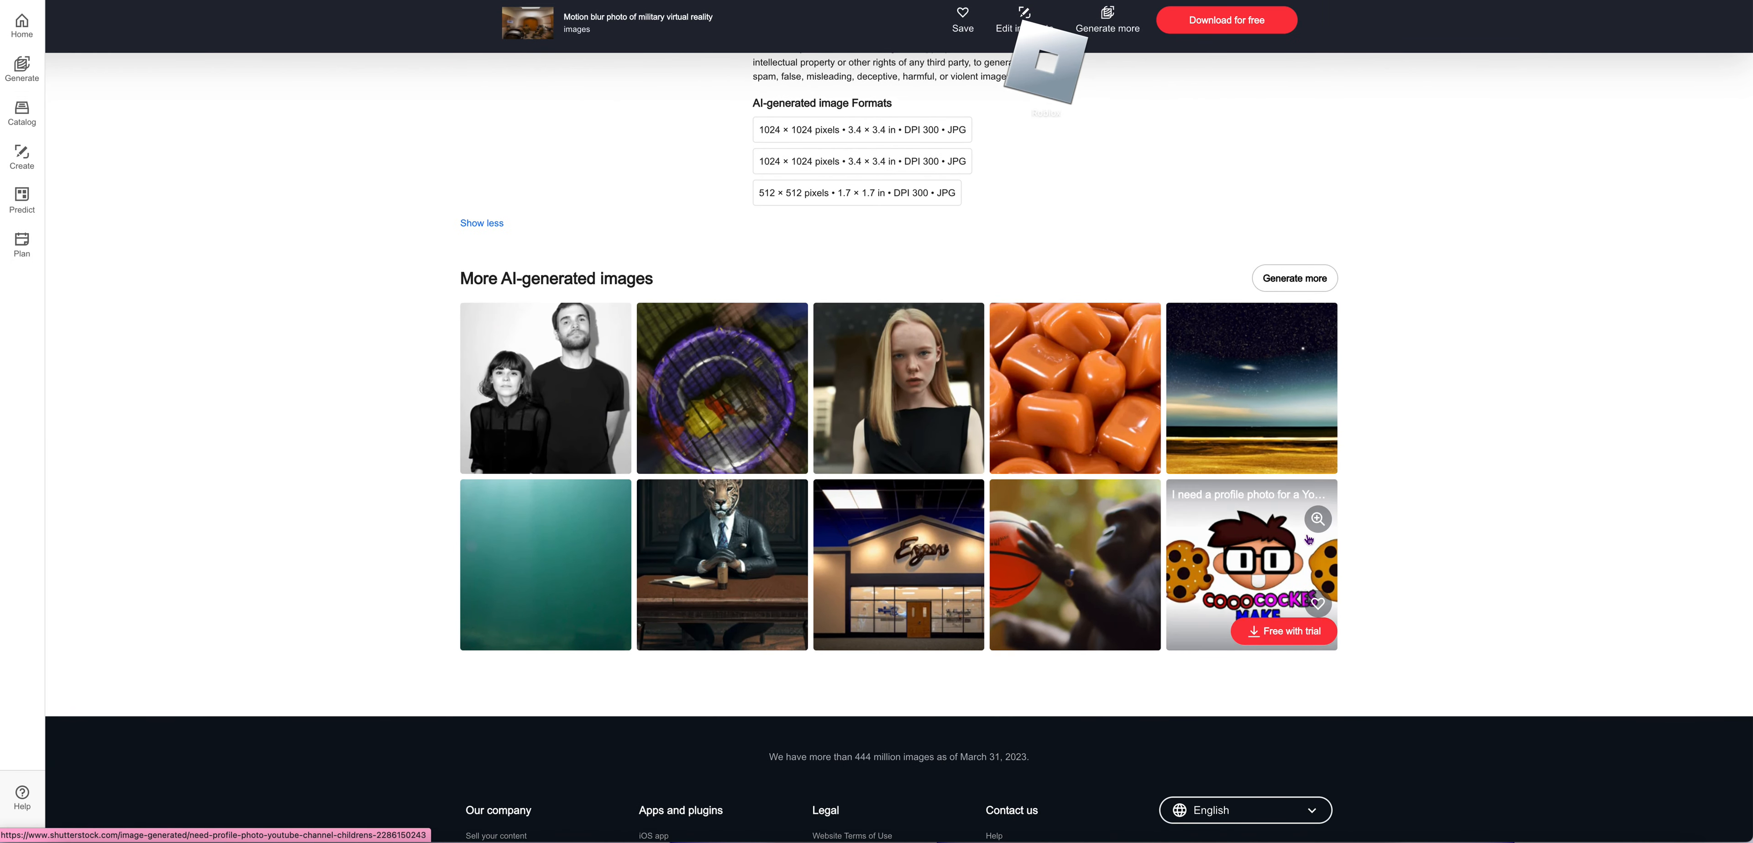
# - Open the cartoon cookie games profile image page and scroll down to its YouTube channel prompt
pyautogui.click(1250, 563)
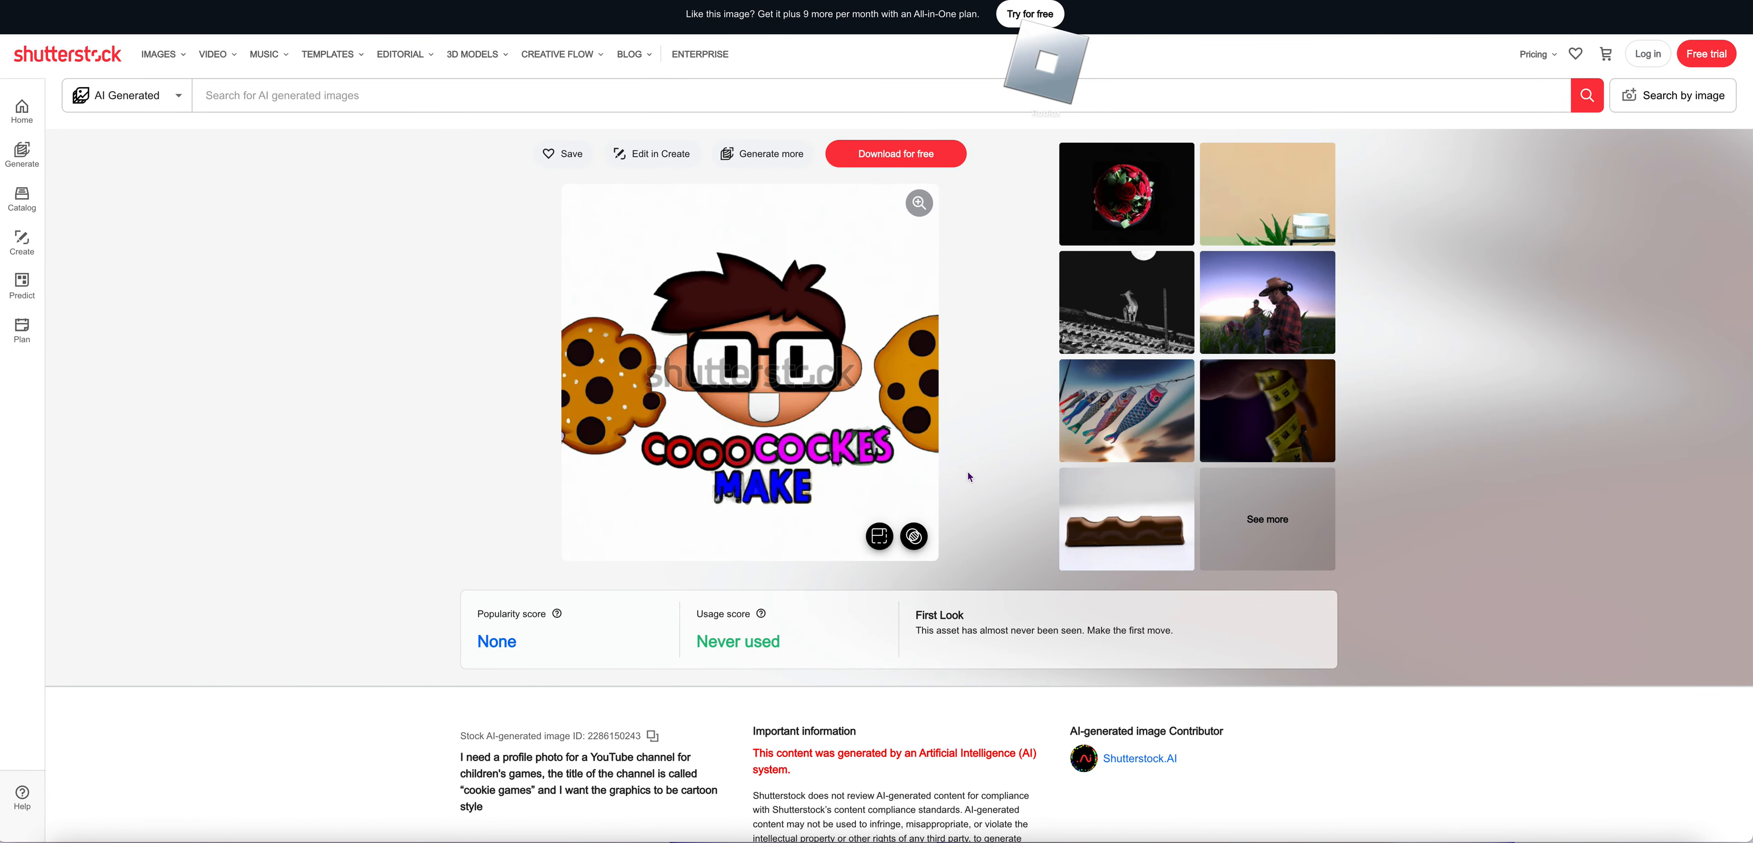
pyautogui.scroll(-3)
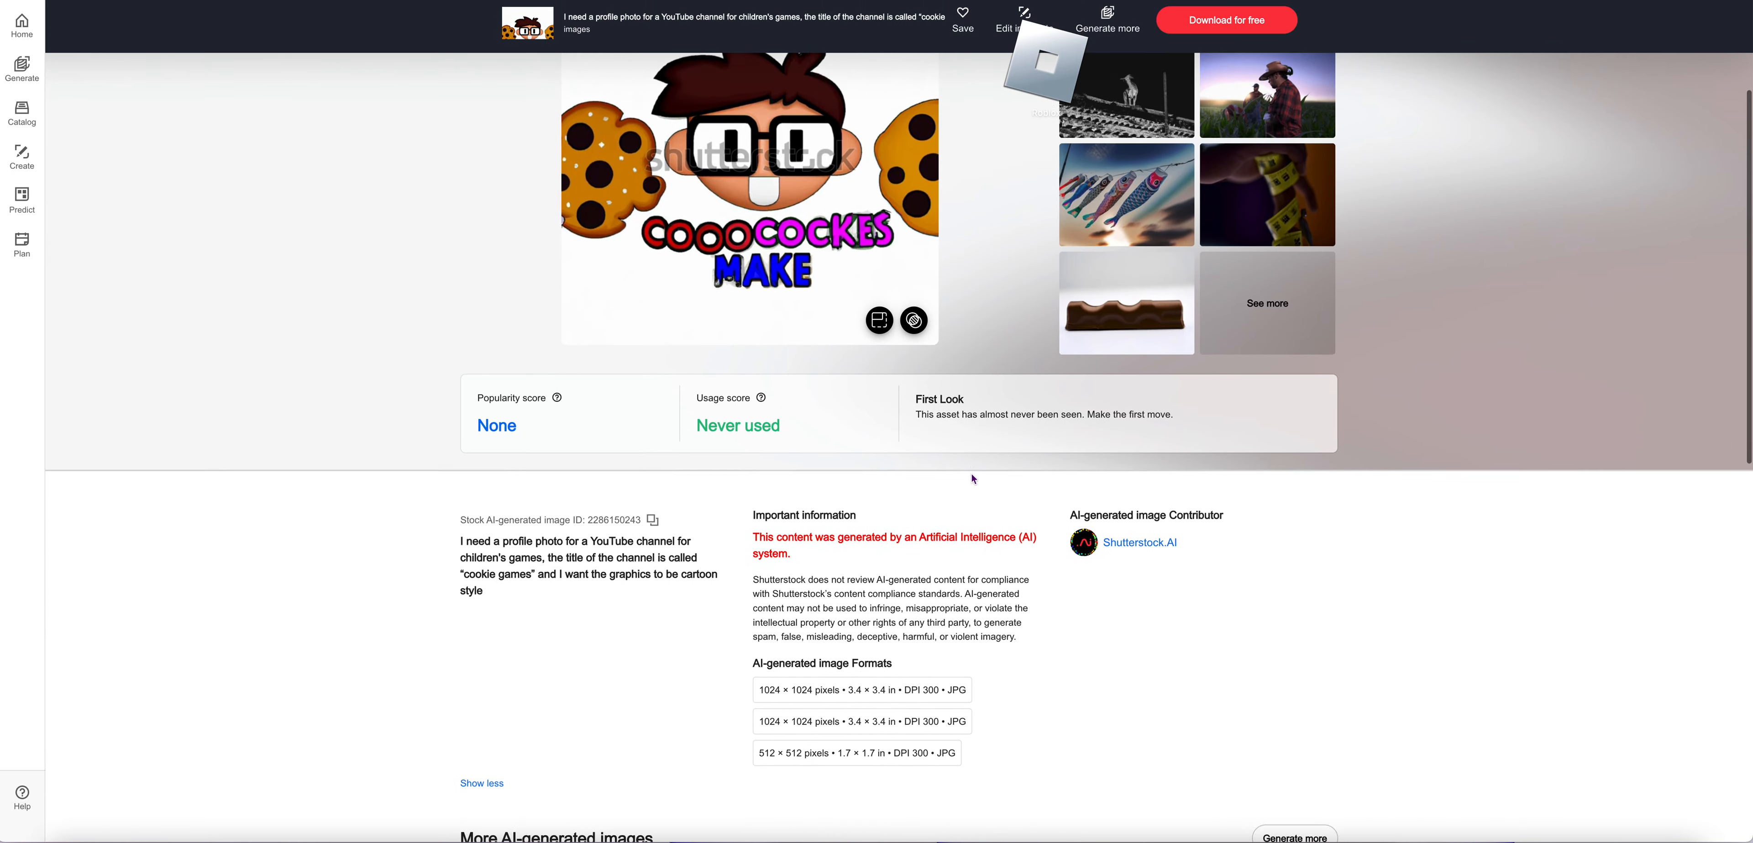
pyautogui.scroll(-3)
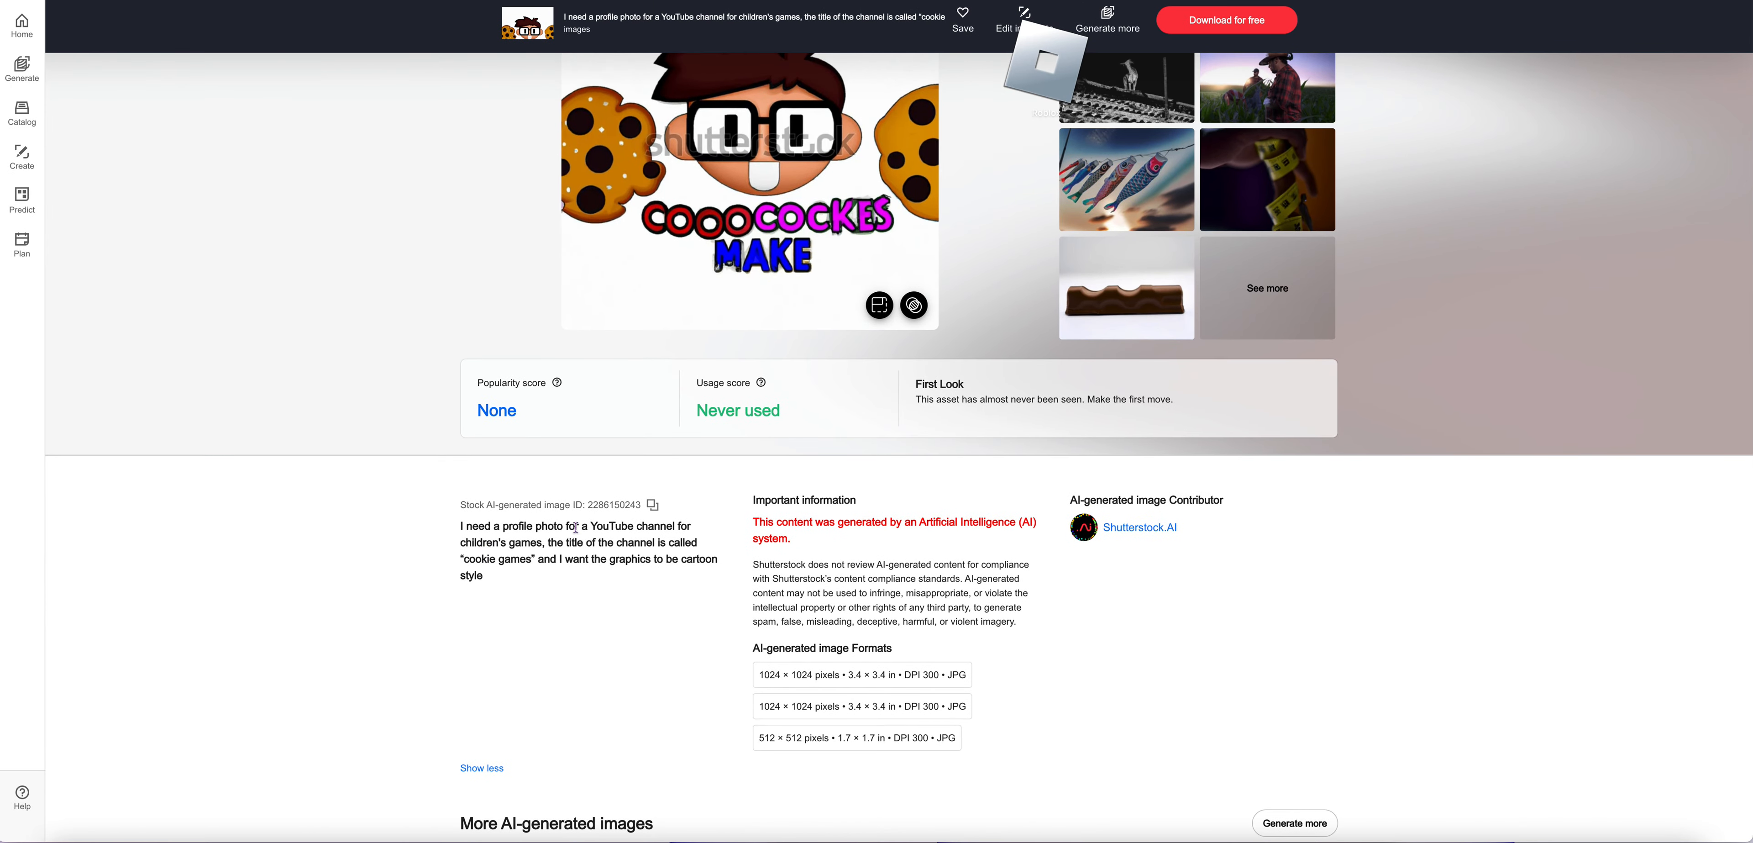
pyautogui.scroll(-3)
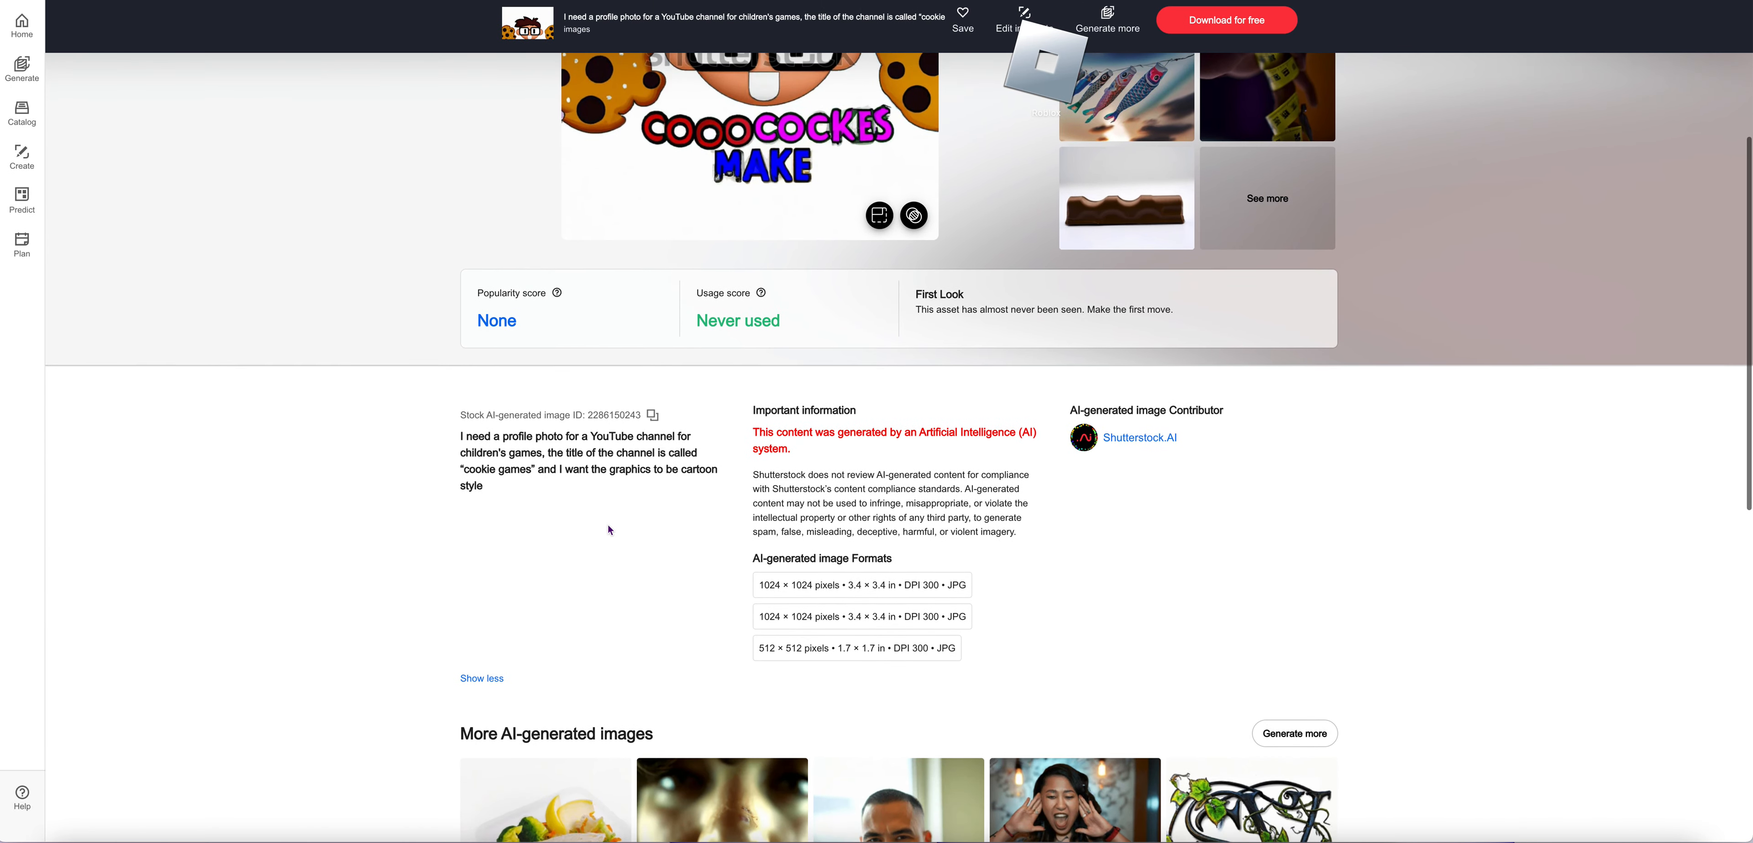
pyautogui.scroll(-3)
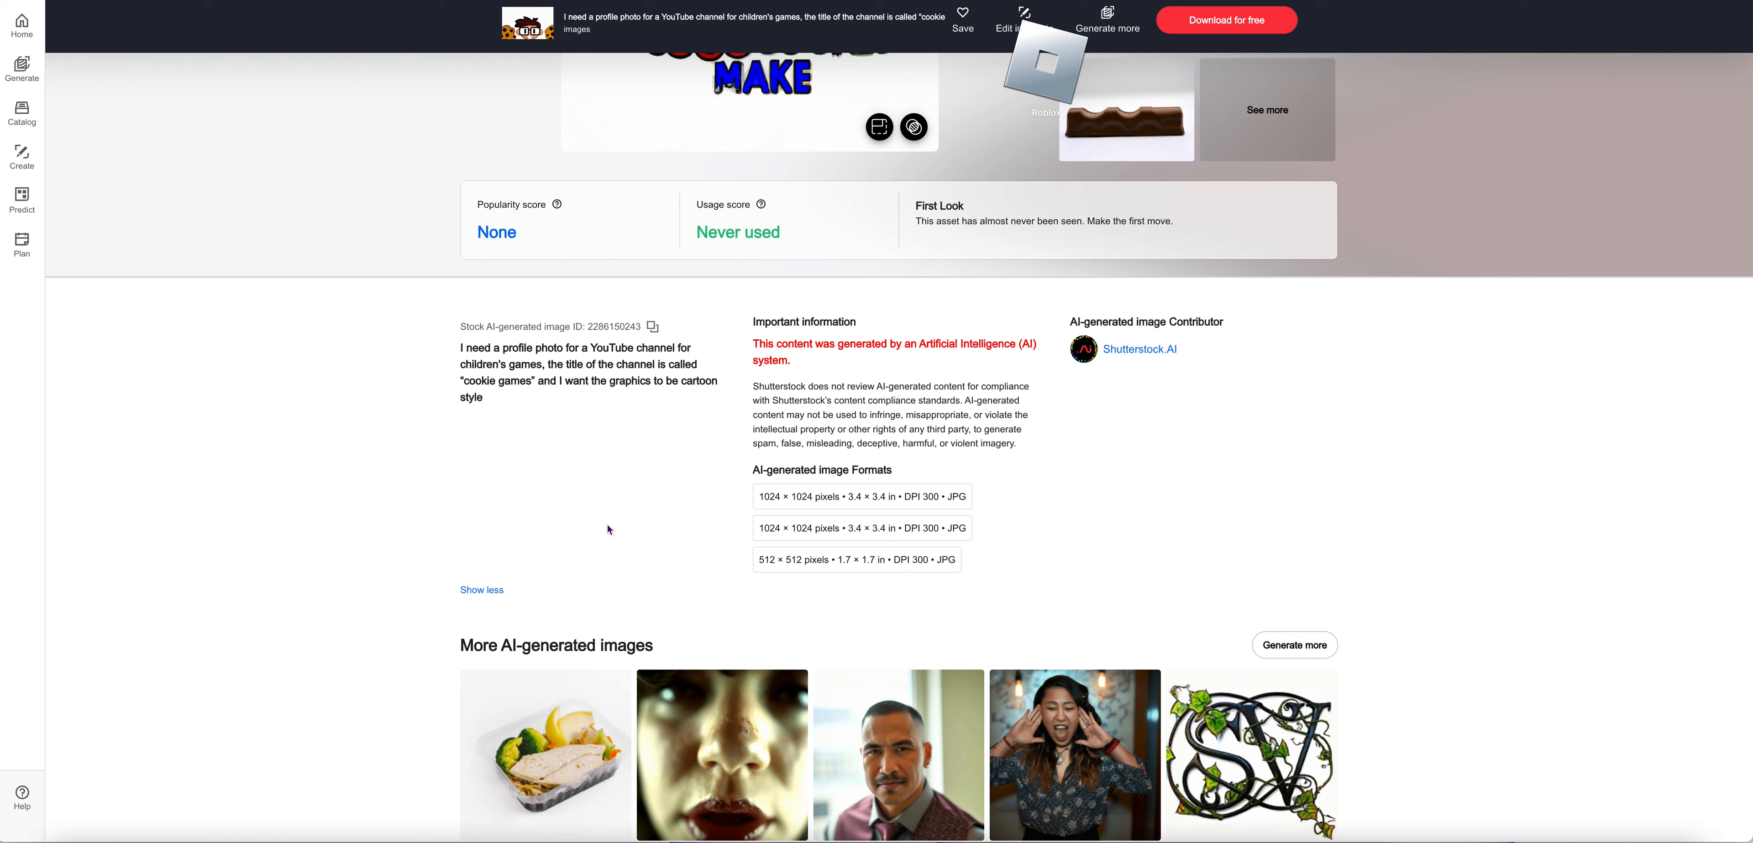
pyautogui.moveTo(644, 527)
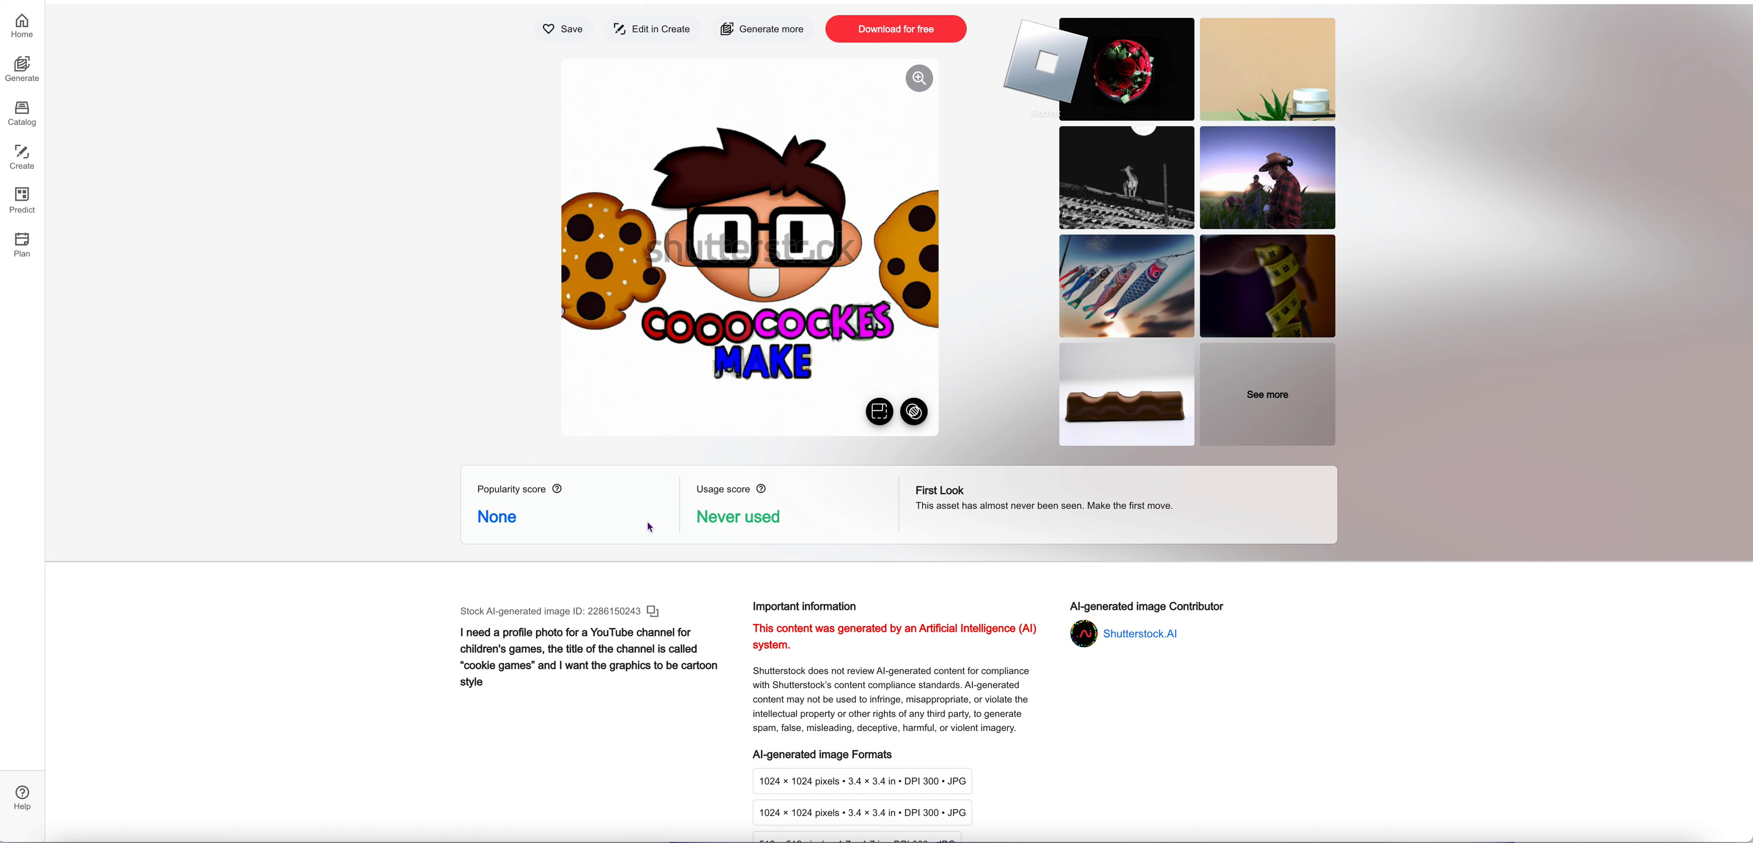
pyautogui.moveTo(518, 588)
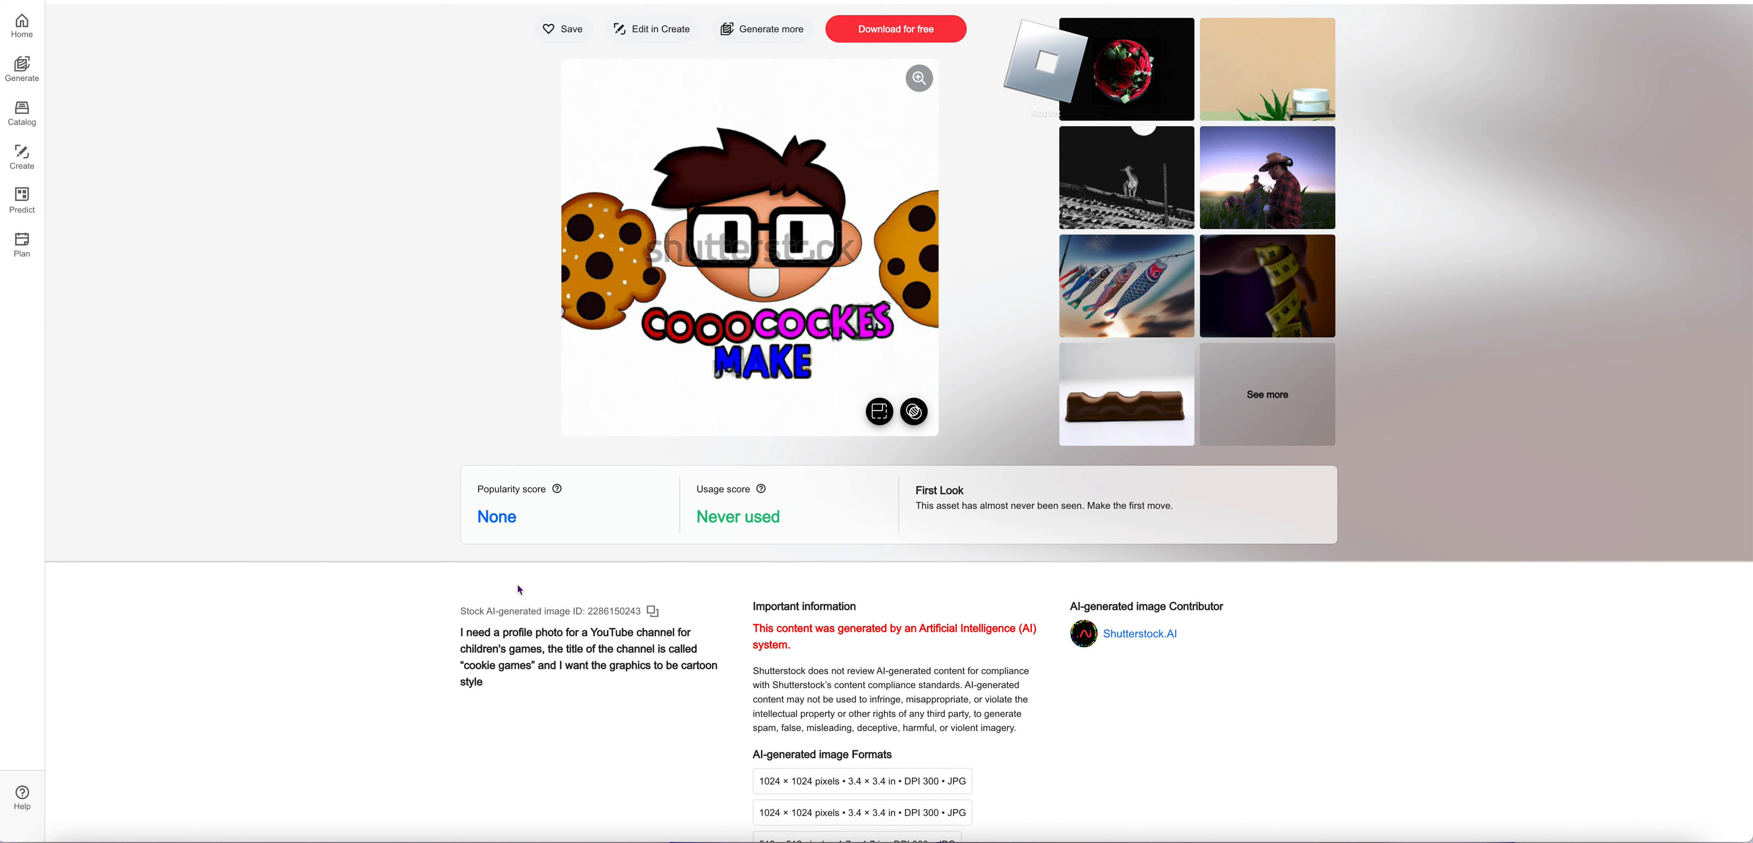
pyautogui.moveTo(810, 577)
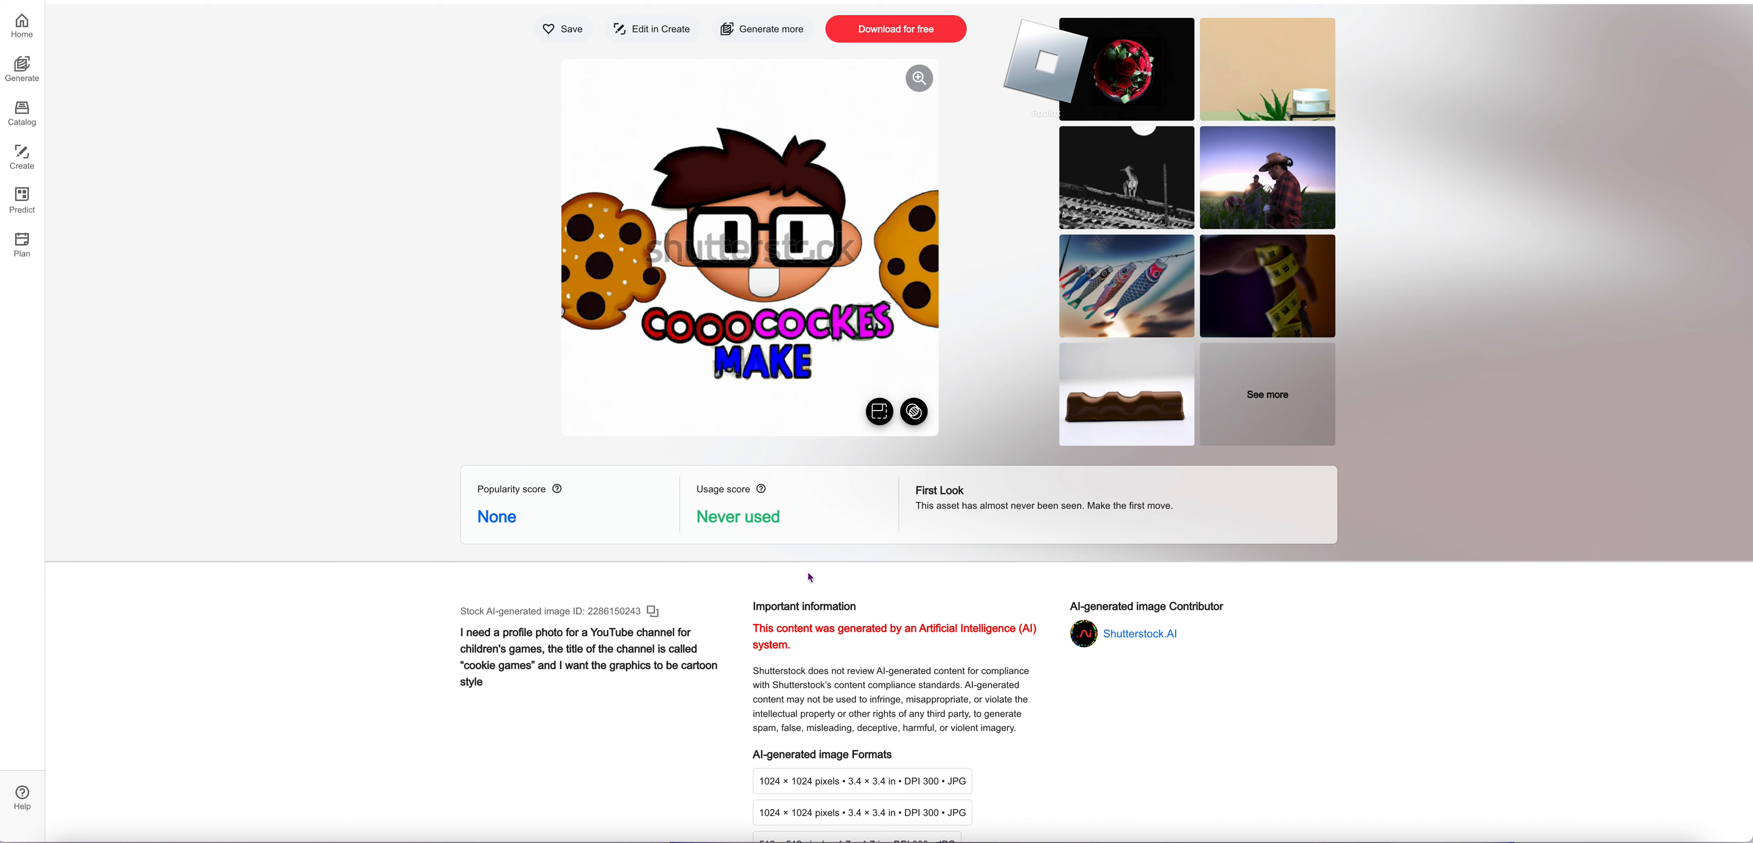
pyautogui.moveTo(810, 547)
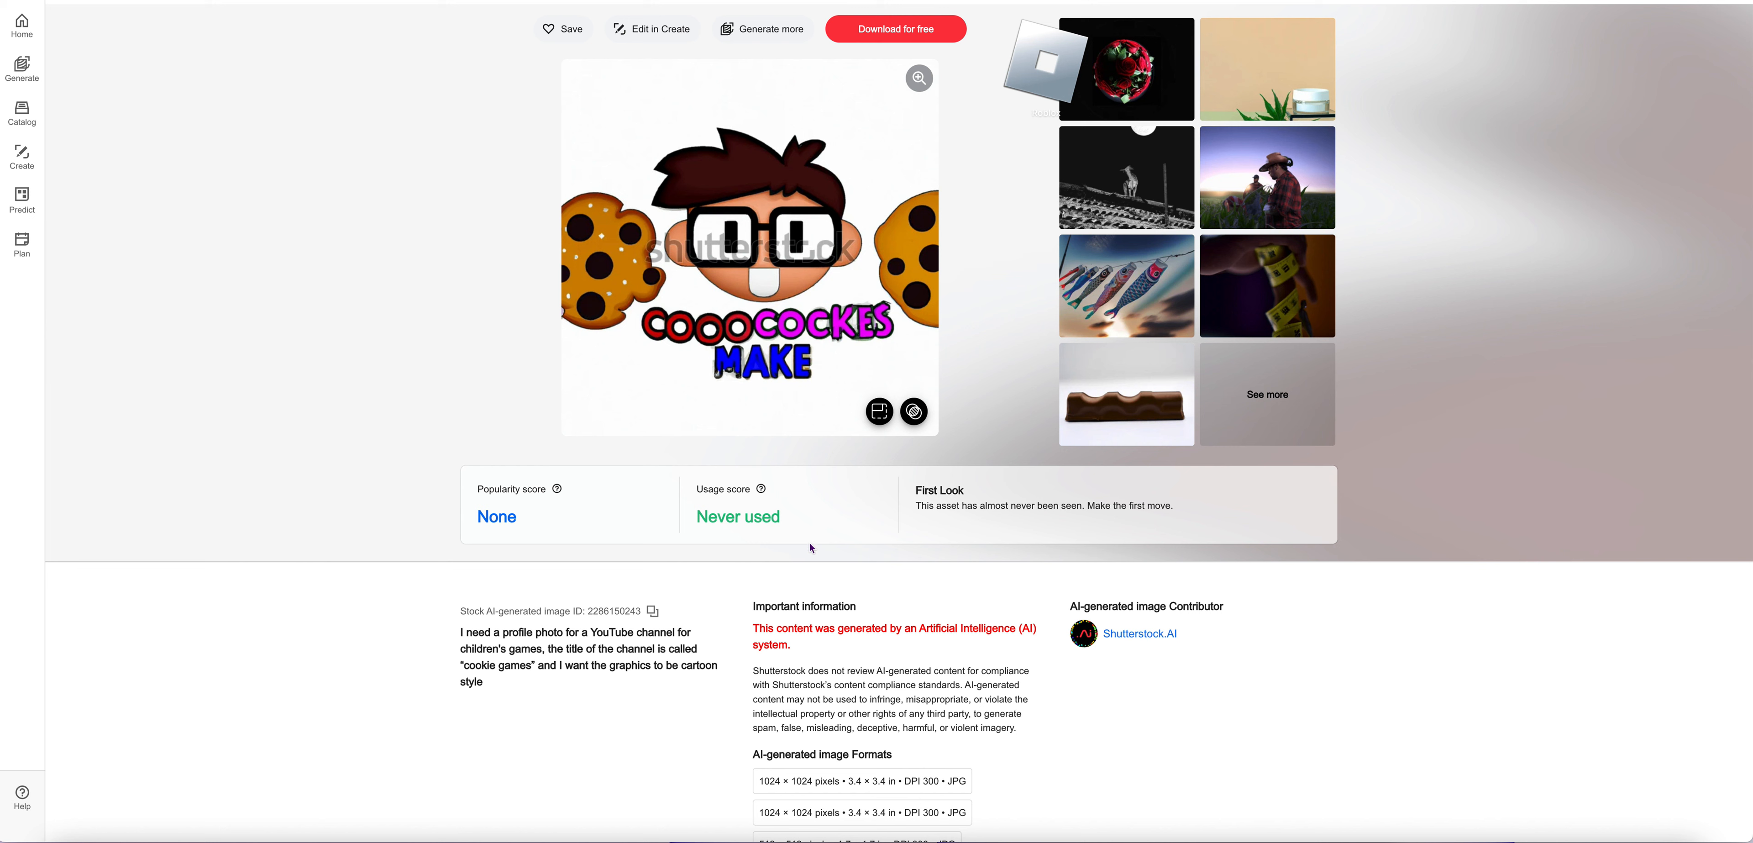
pyautogui.moveTo(614, 229)
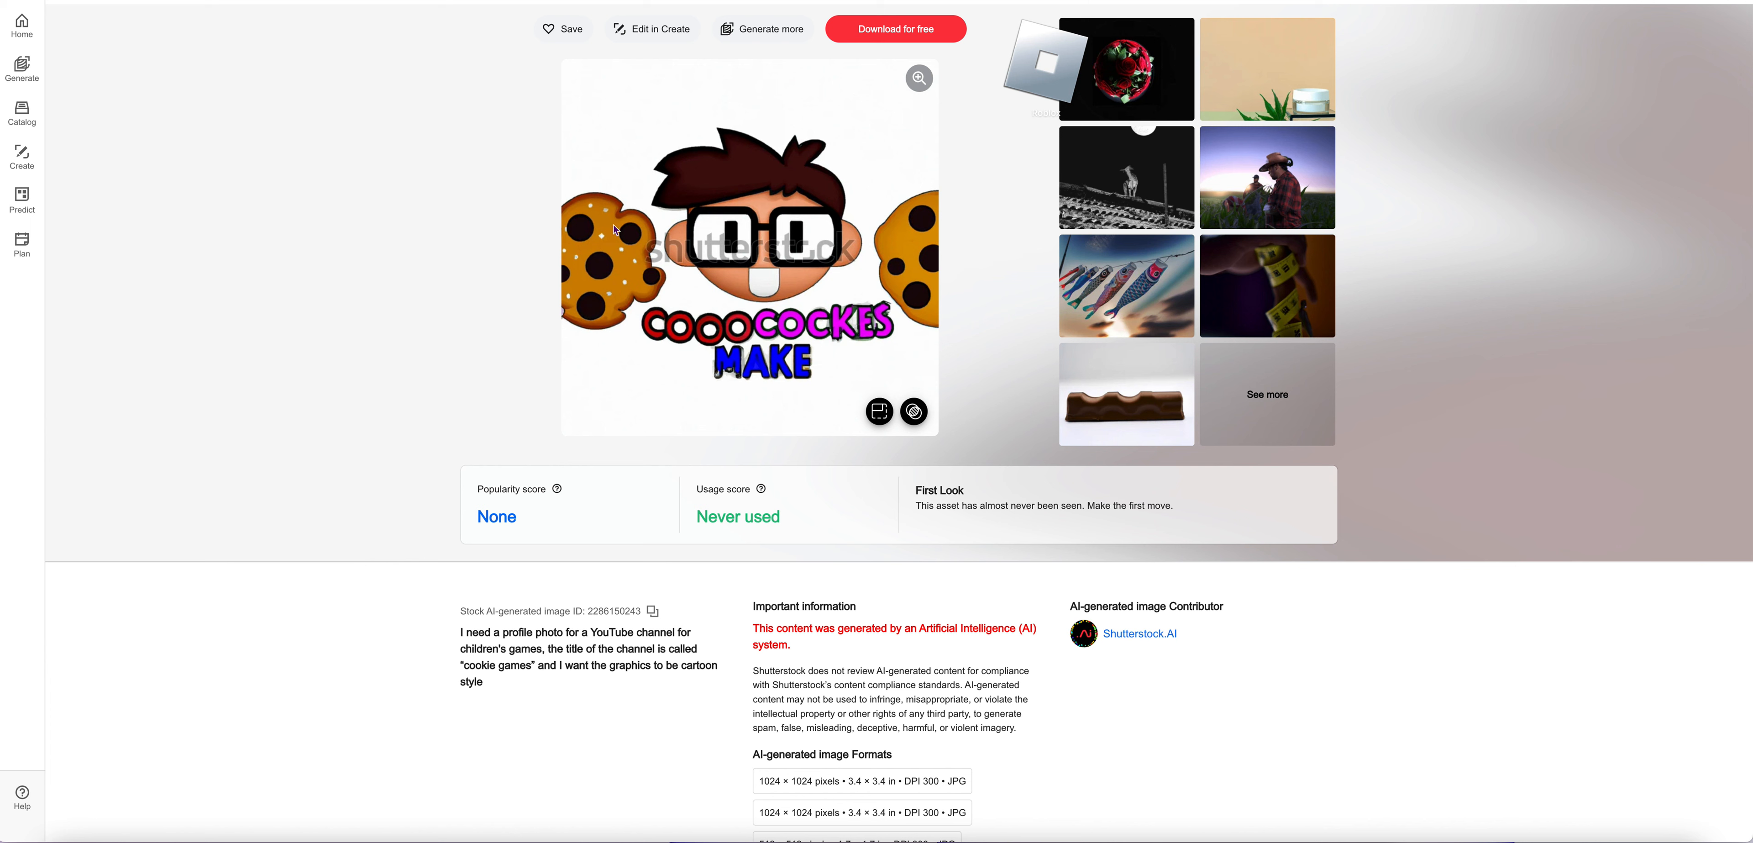
pyautogui.moveTo(1710, 267)
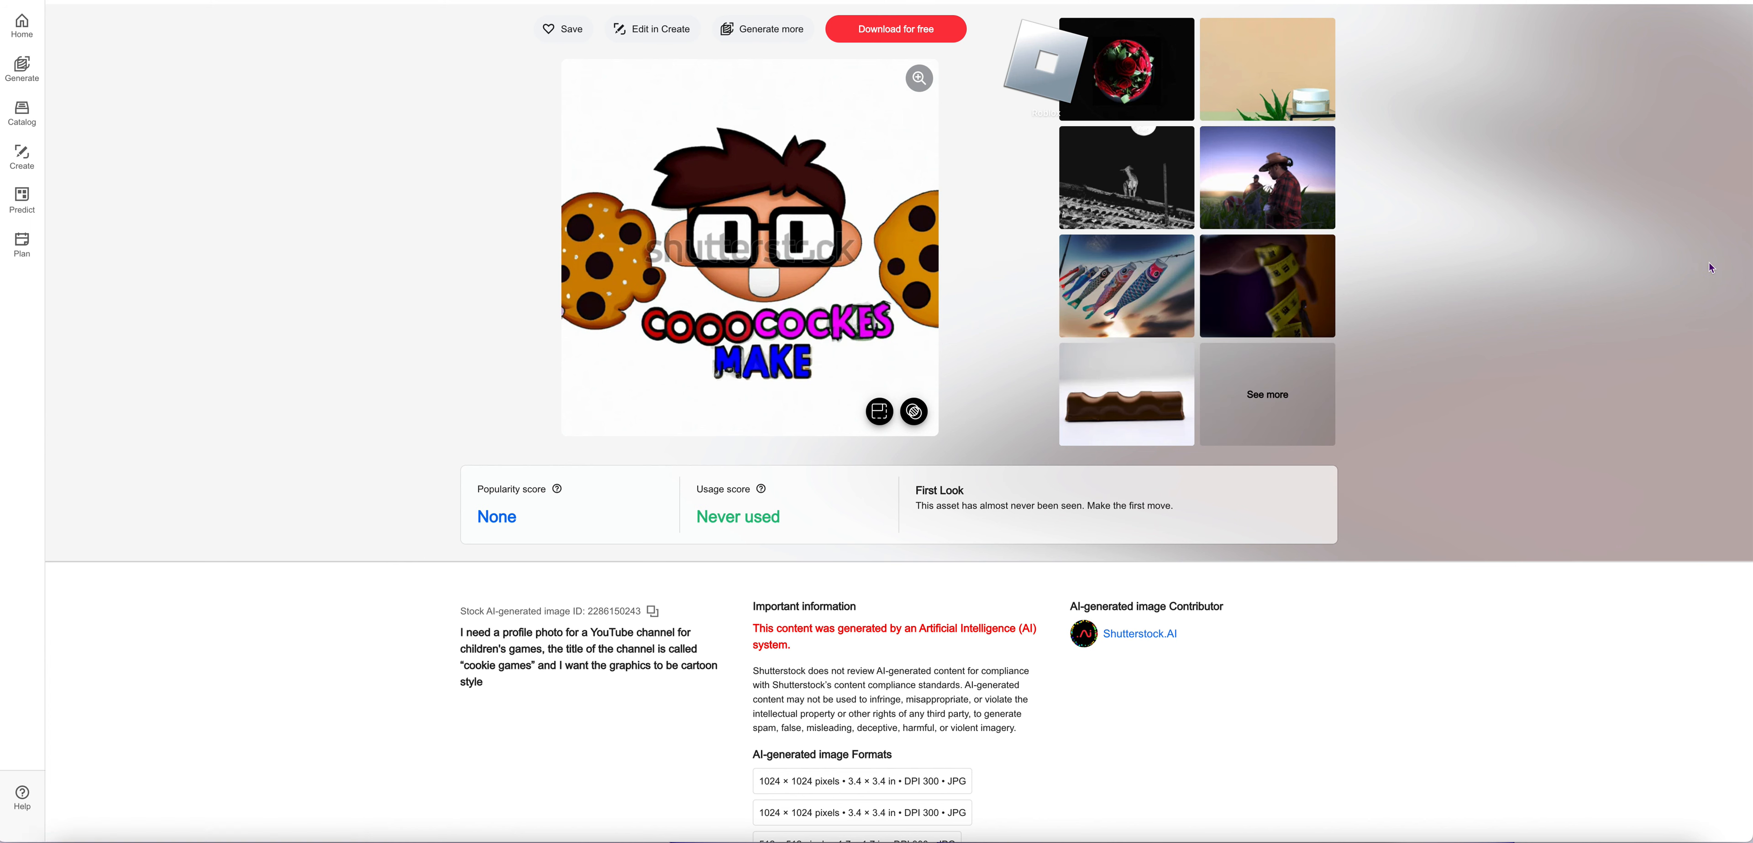